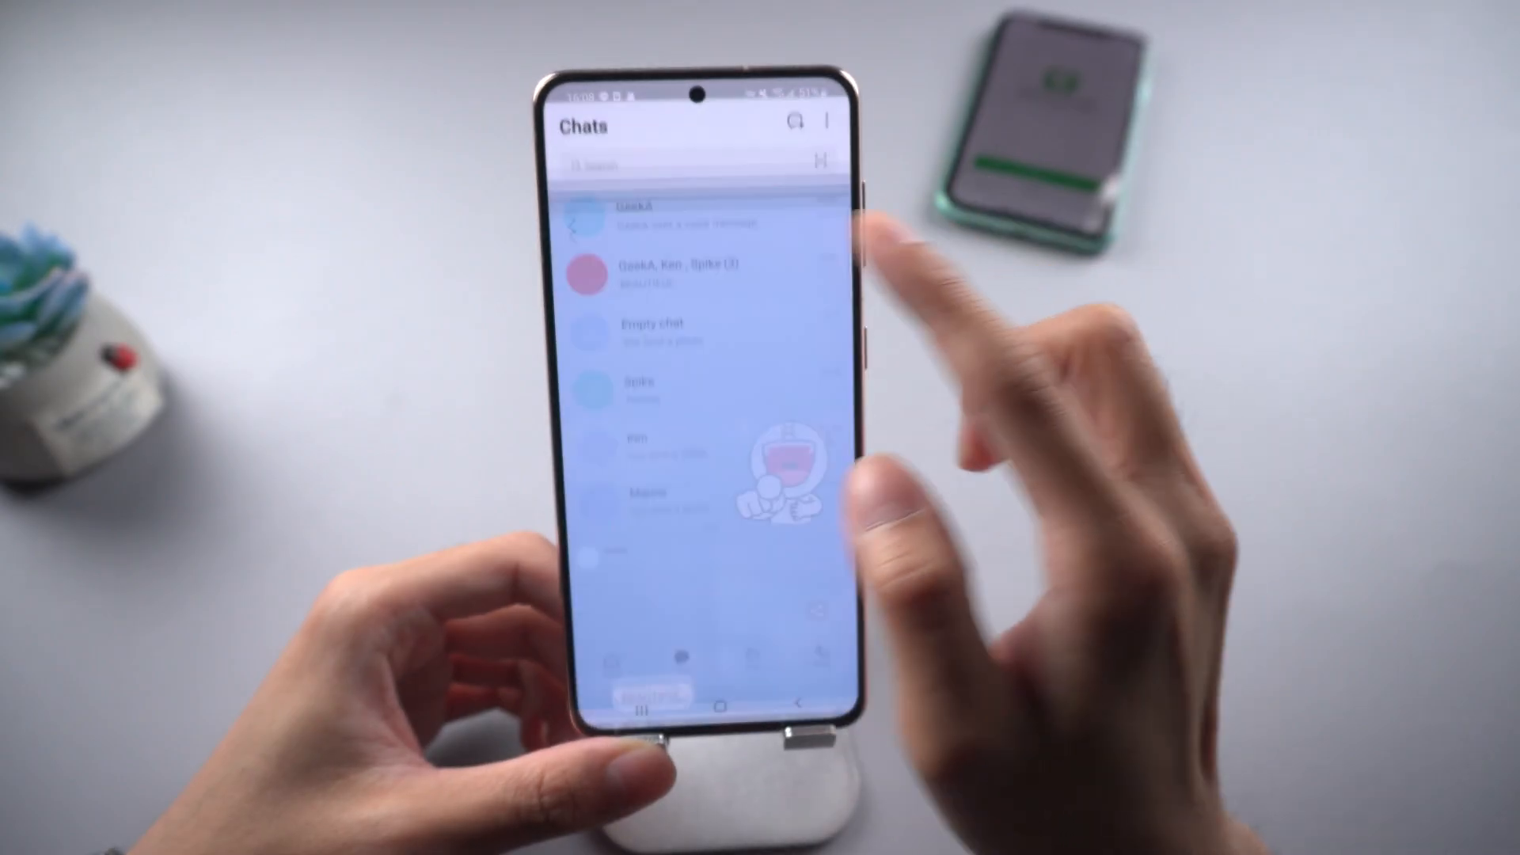
- Show a LINE conversation's message history on the Android phone, then move to Tenorshare's product page
click(679, 274)
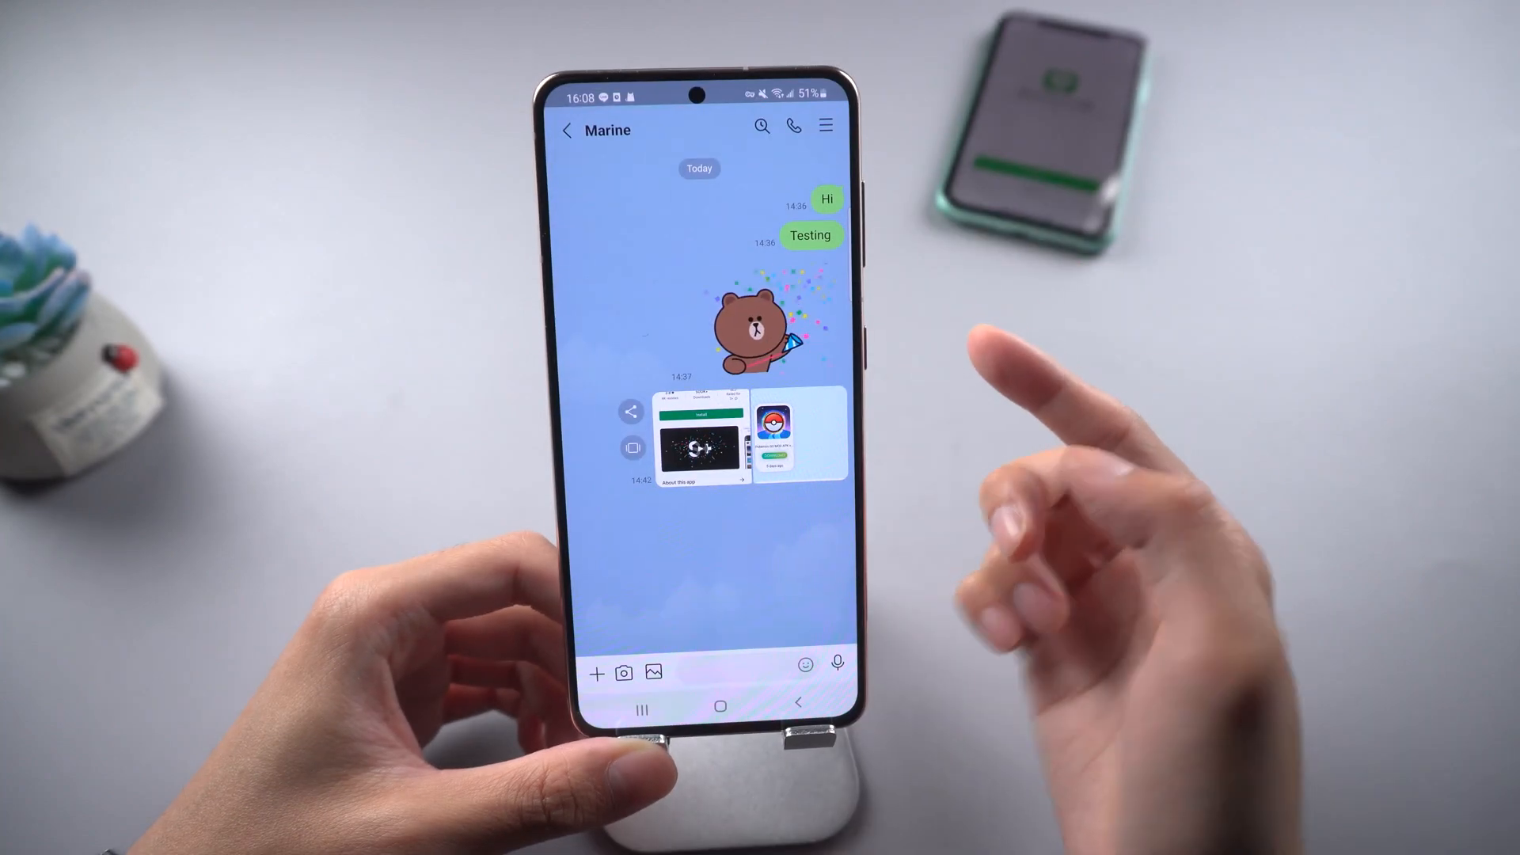
click(567, 130)
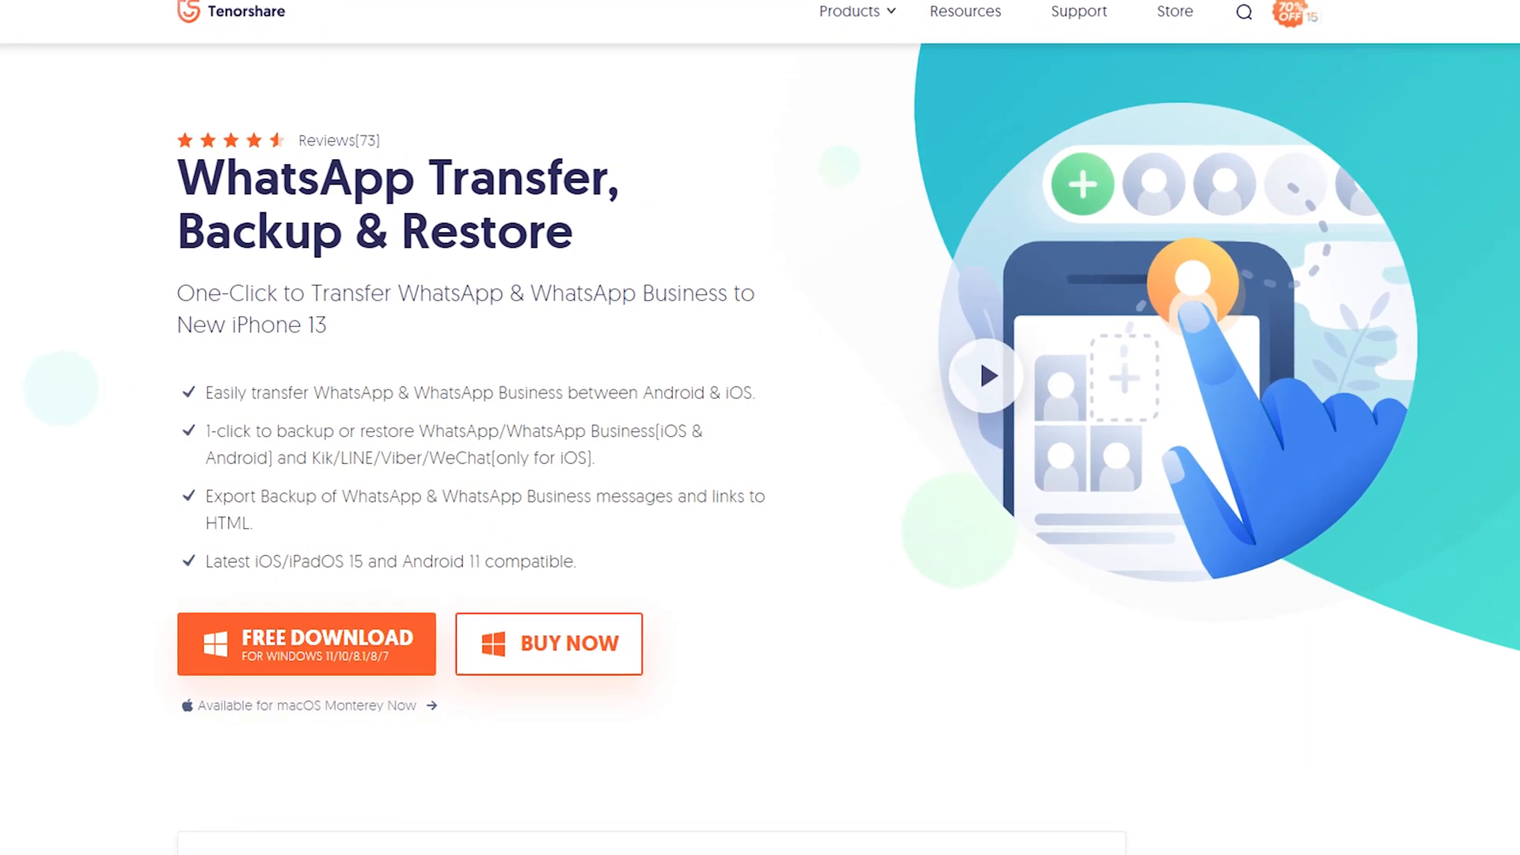
- Scroll the WhatsApp Transfer, Backup & Restore page down to its Free Download for Windows
scroll(down, 3)
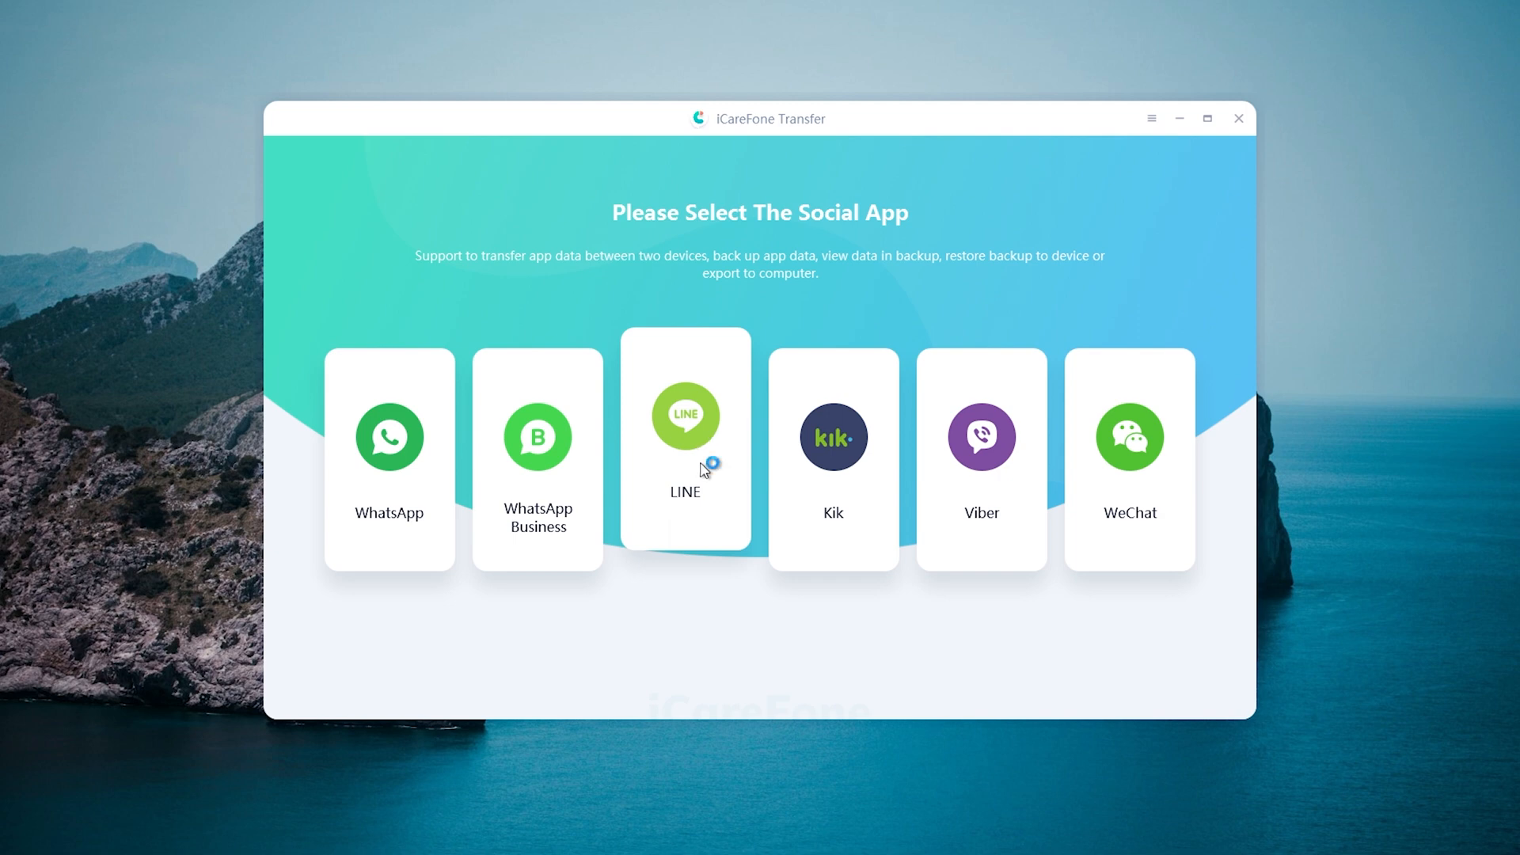
- Select the LINE card on the Please Select The Social App screen
click(684, 441)
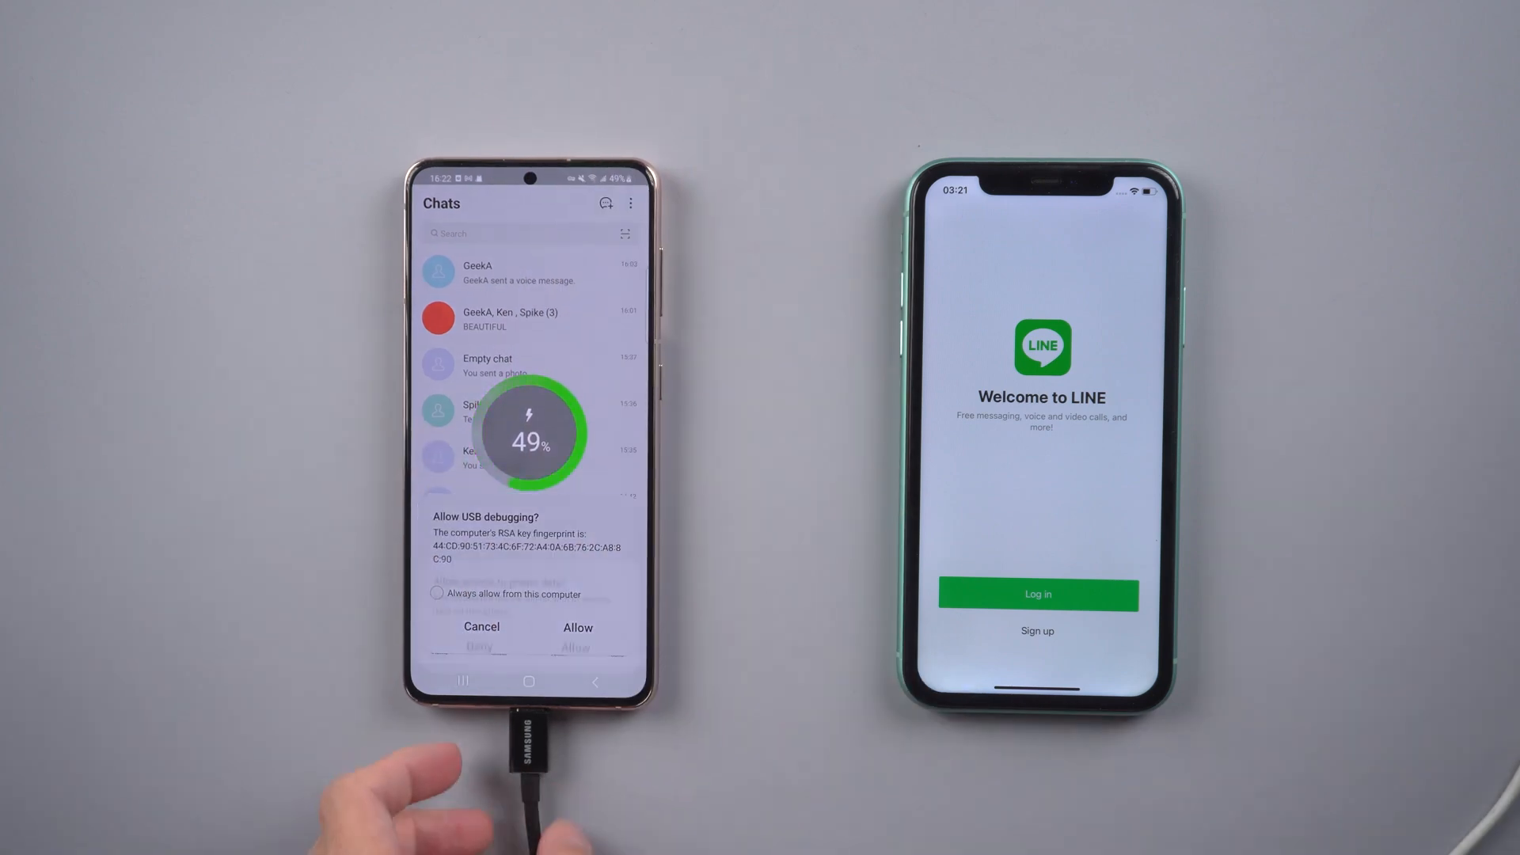
- Allow USB debugging from this computer so the Samsung phone is recognized as source
click(577, 627)
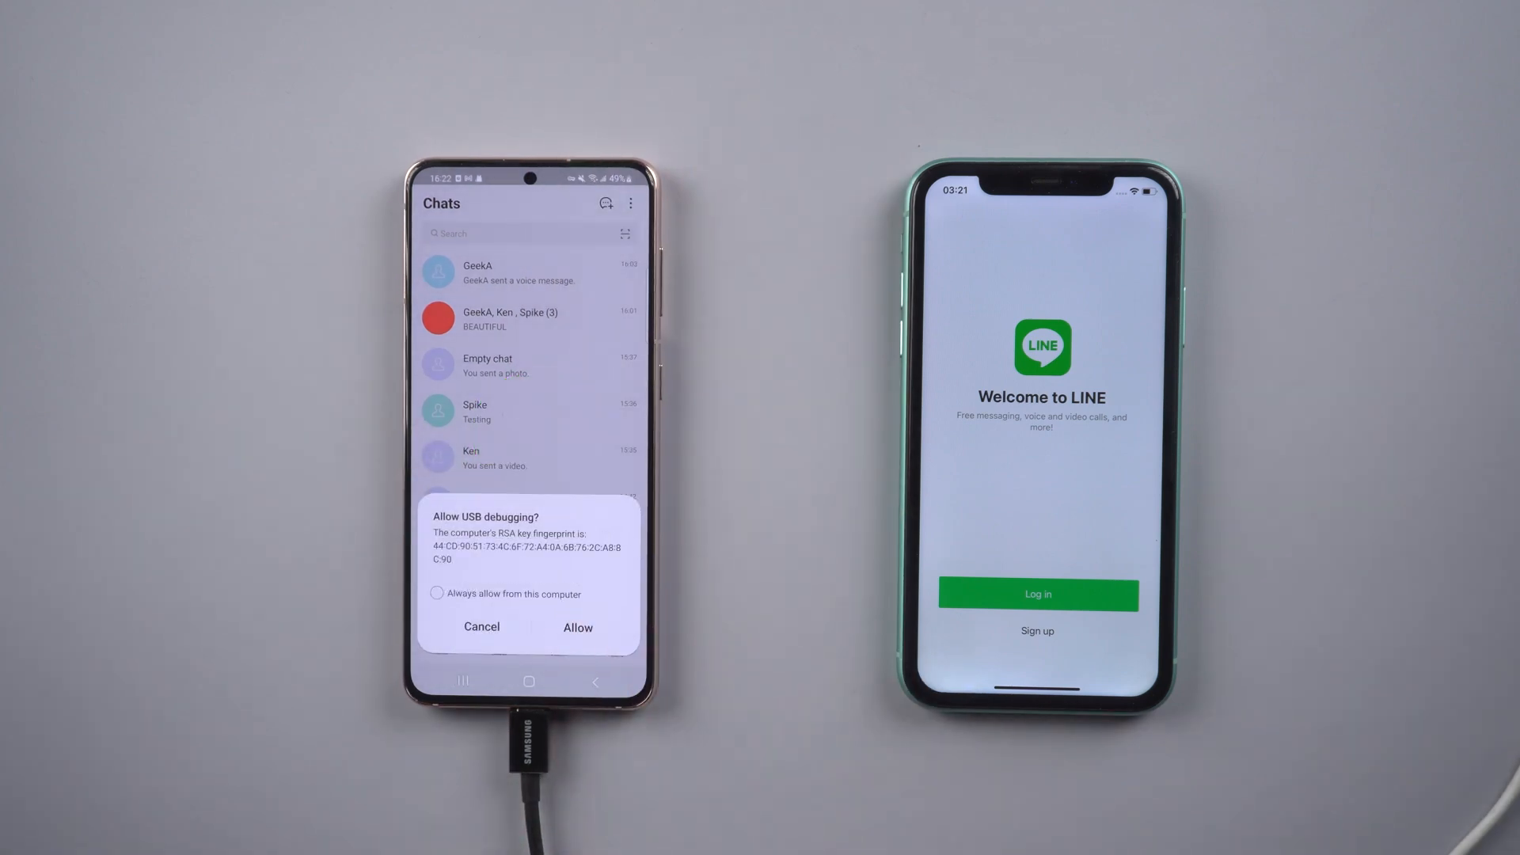
click(576, 627)
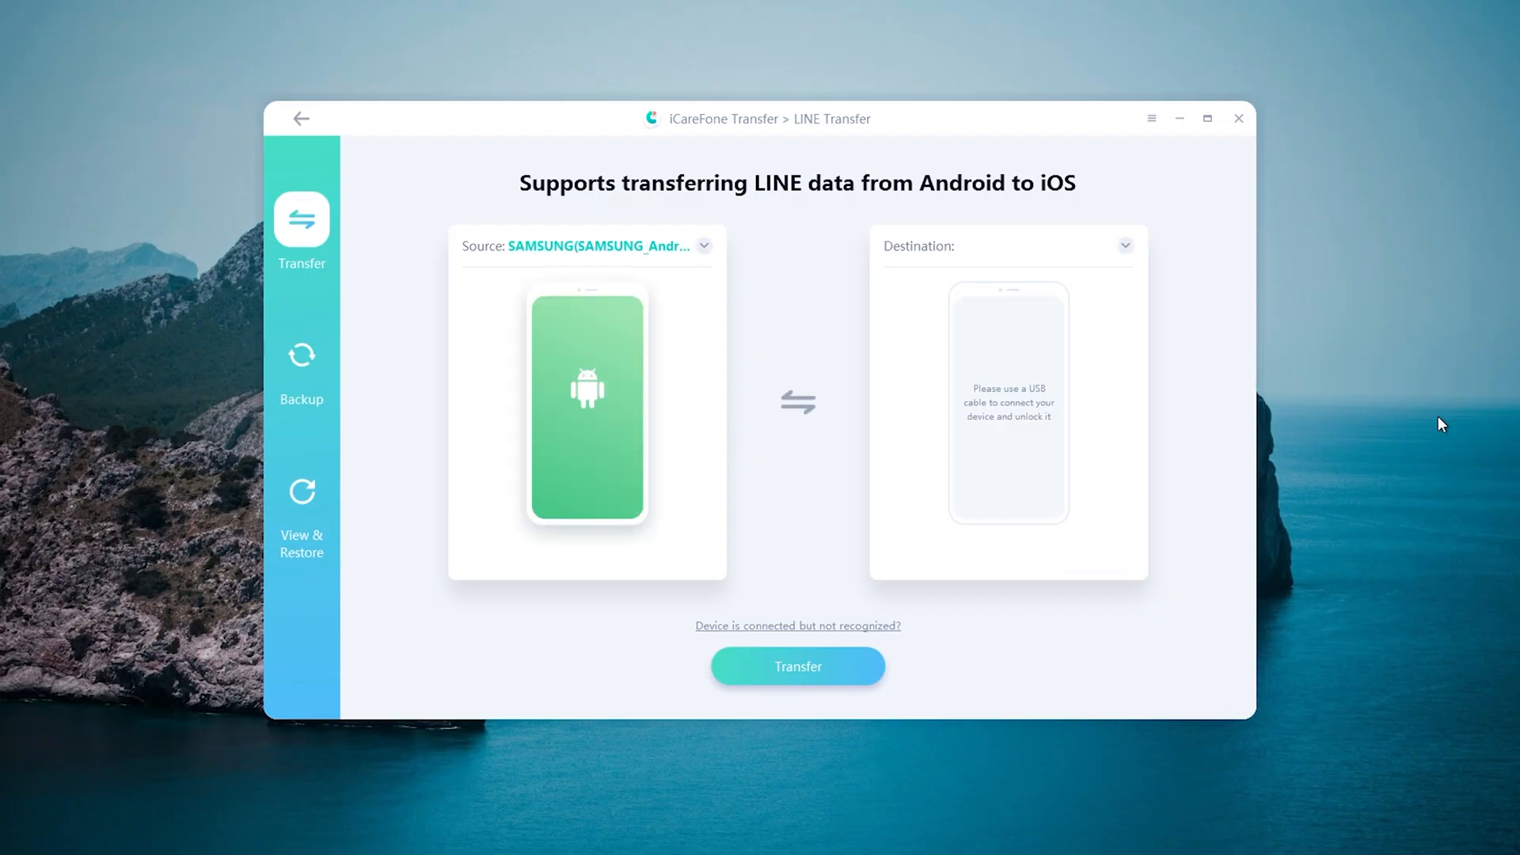
- With both devices detected, start the LINE transfer, bringing up the Google Drive backup instructions
click(1124, 245)
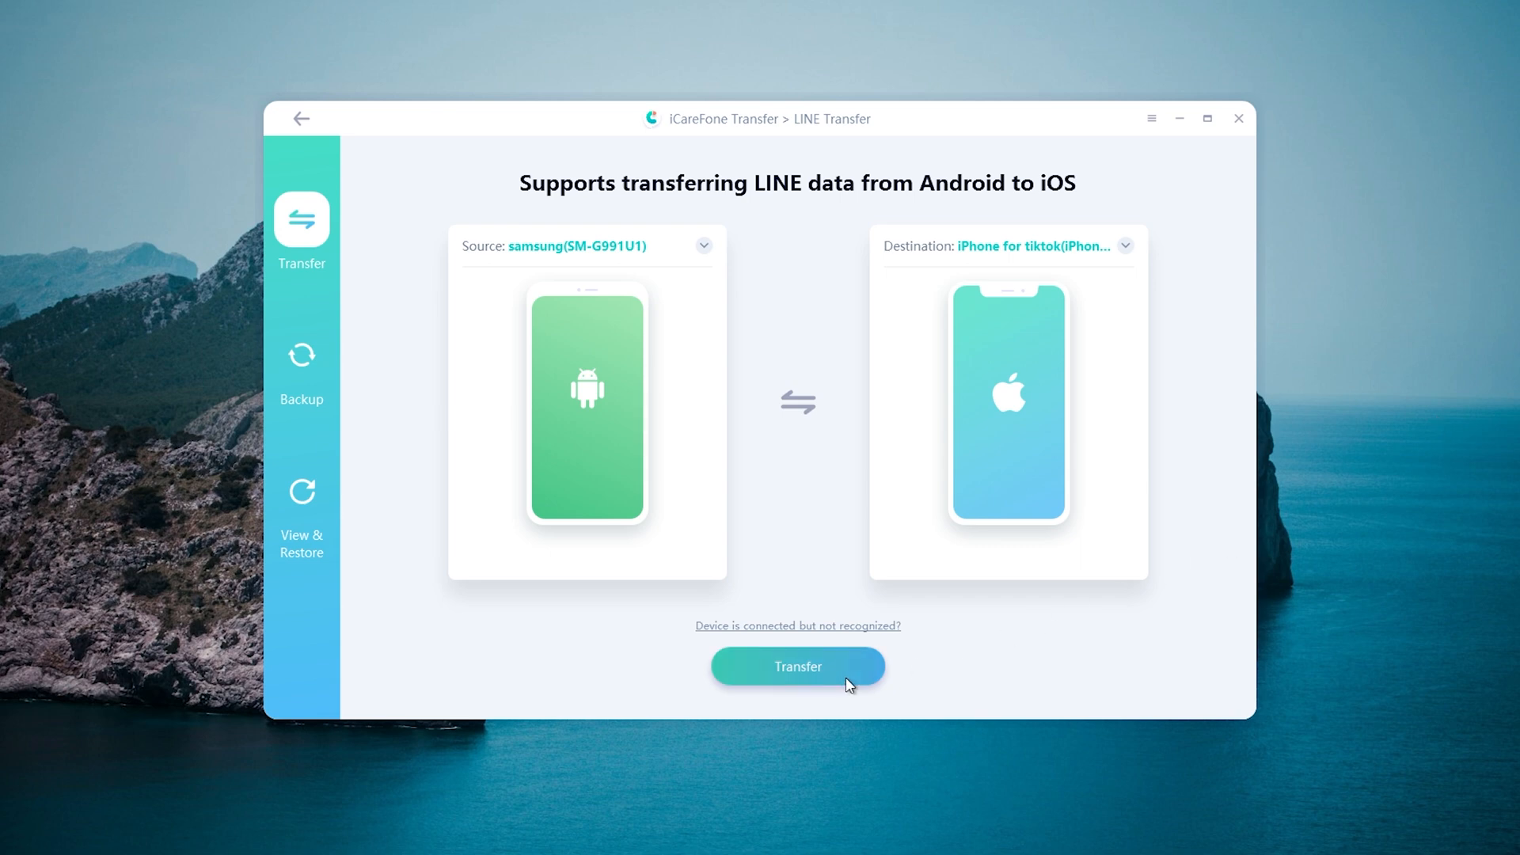
click(796, 666)
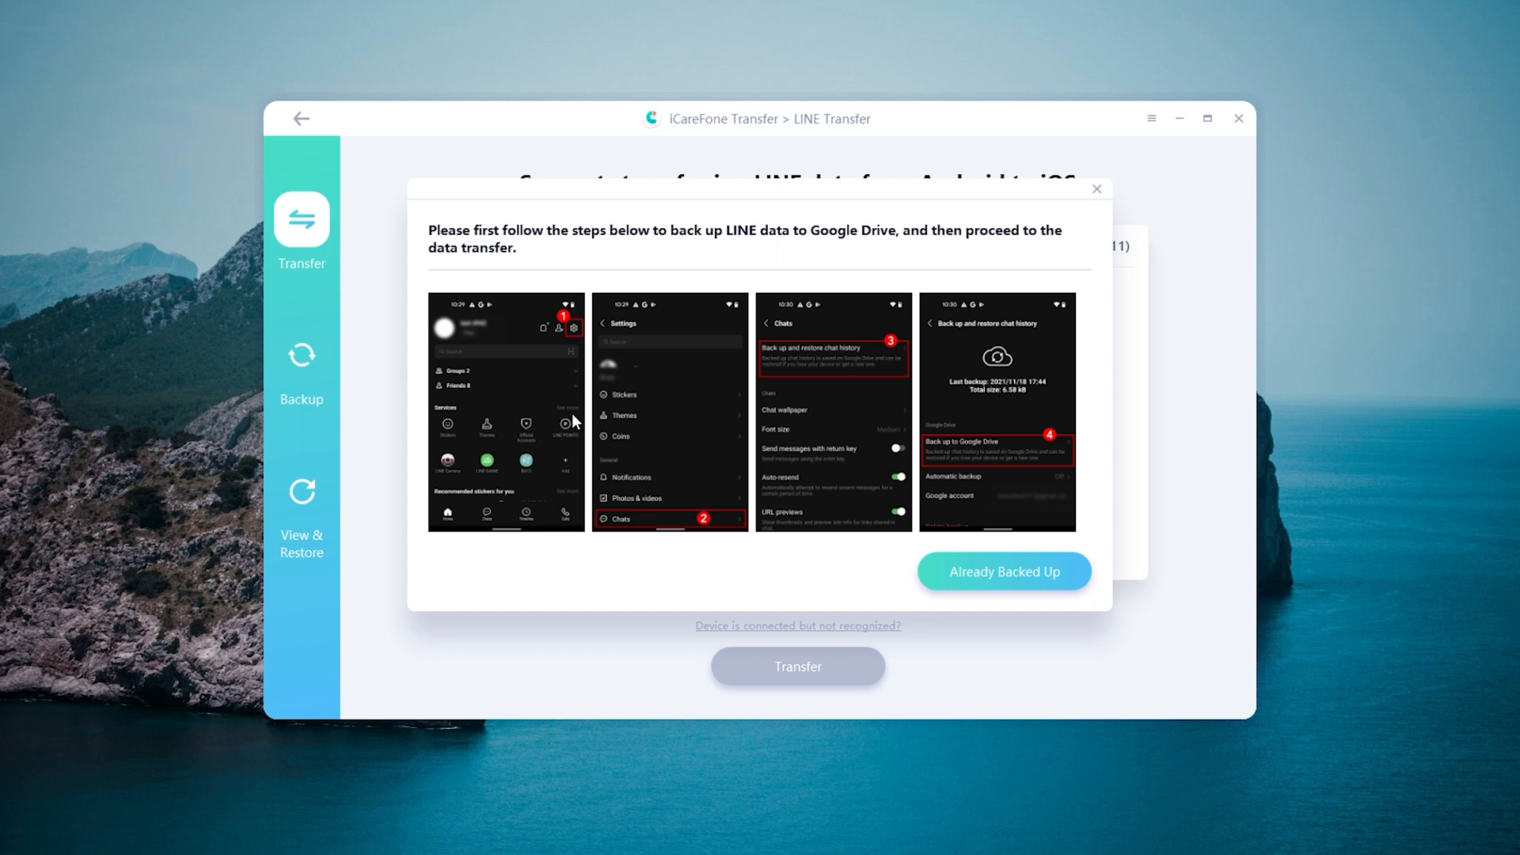
mouse_move(1379, 581)
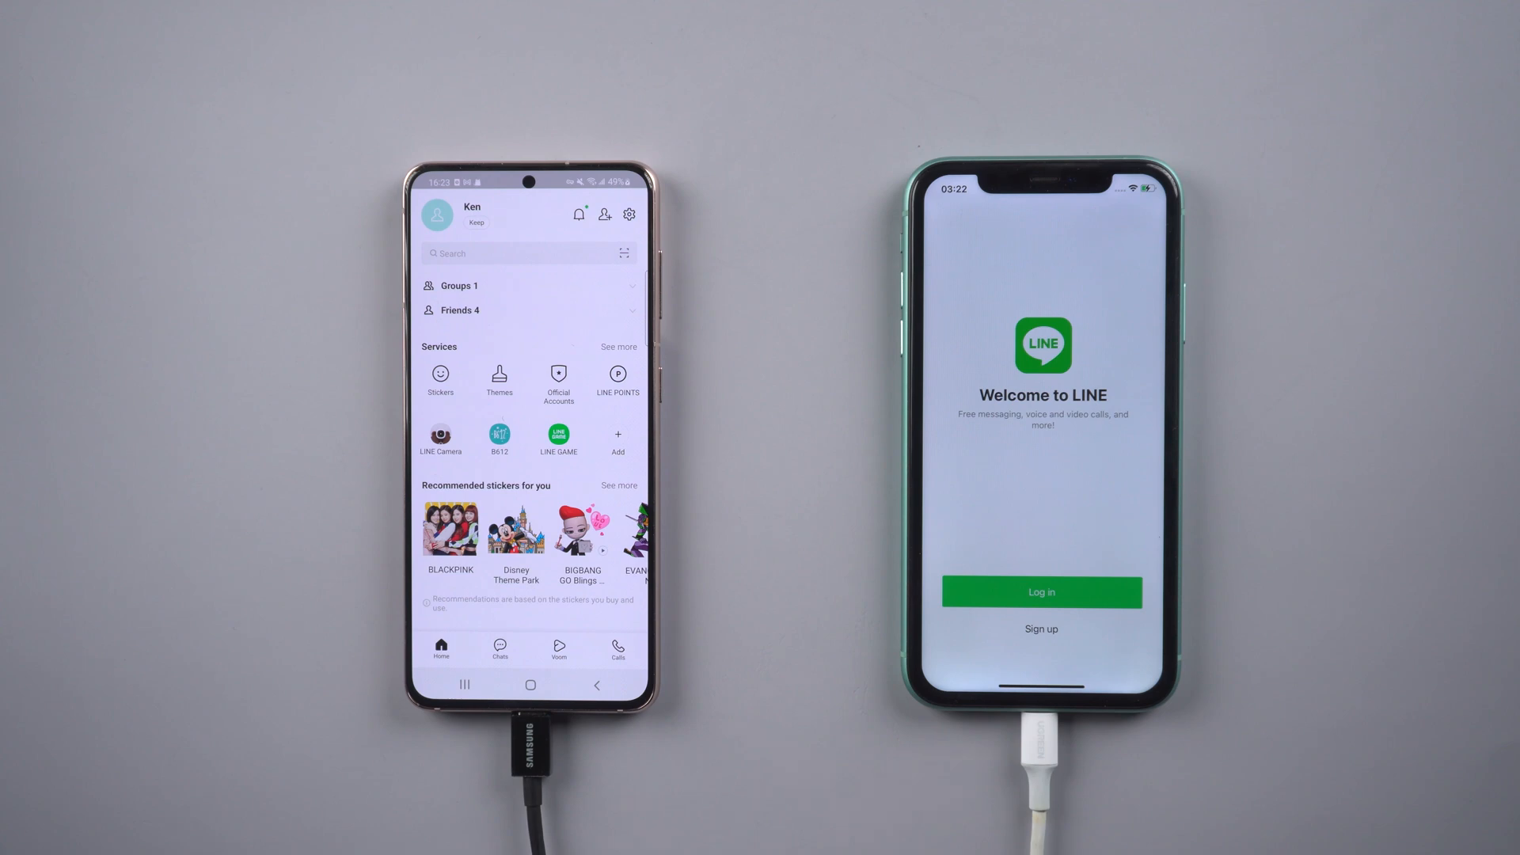
- Go through Settings > Chats > Back up and restore chat history and back up chats to Google Drive
click(628, 213)
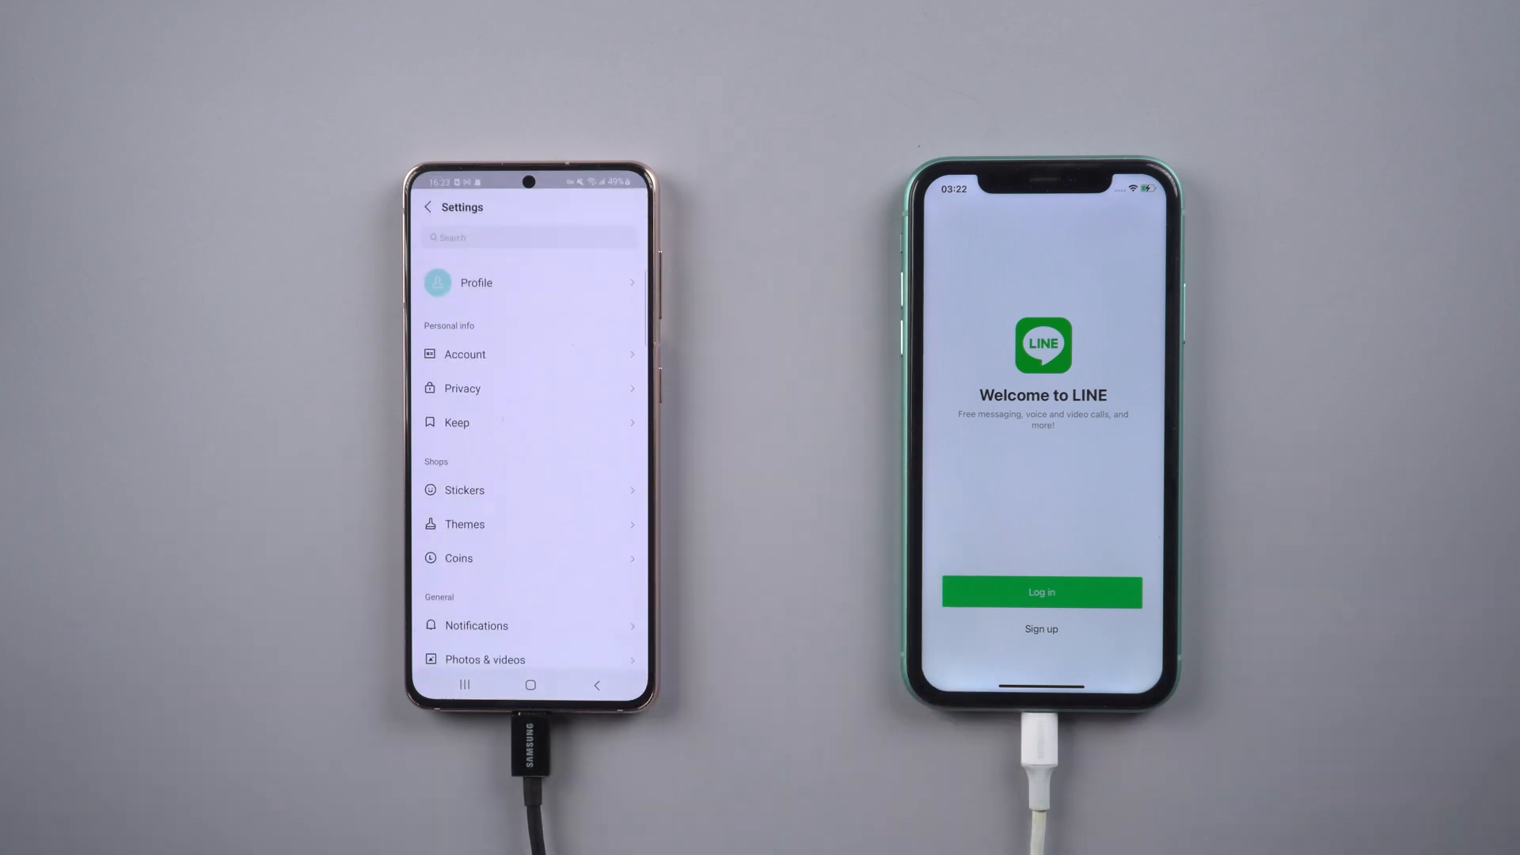
scroll(down, 3)
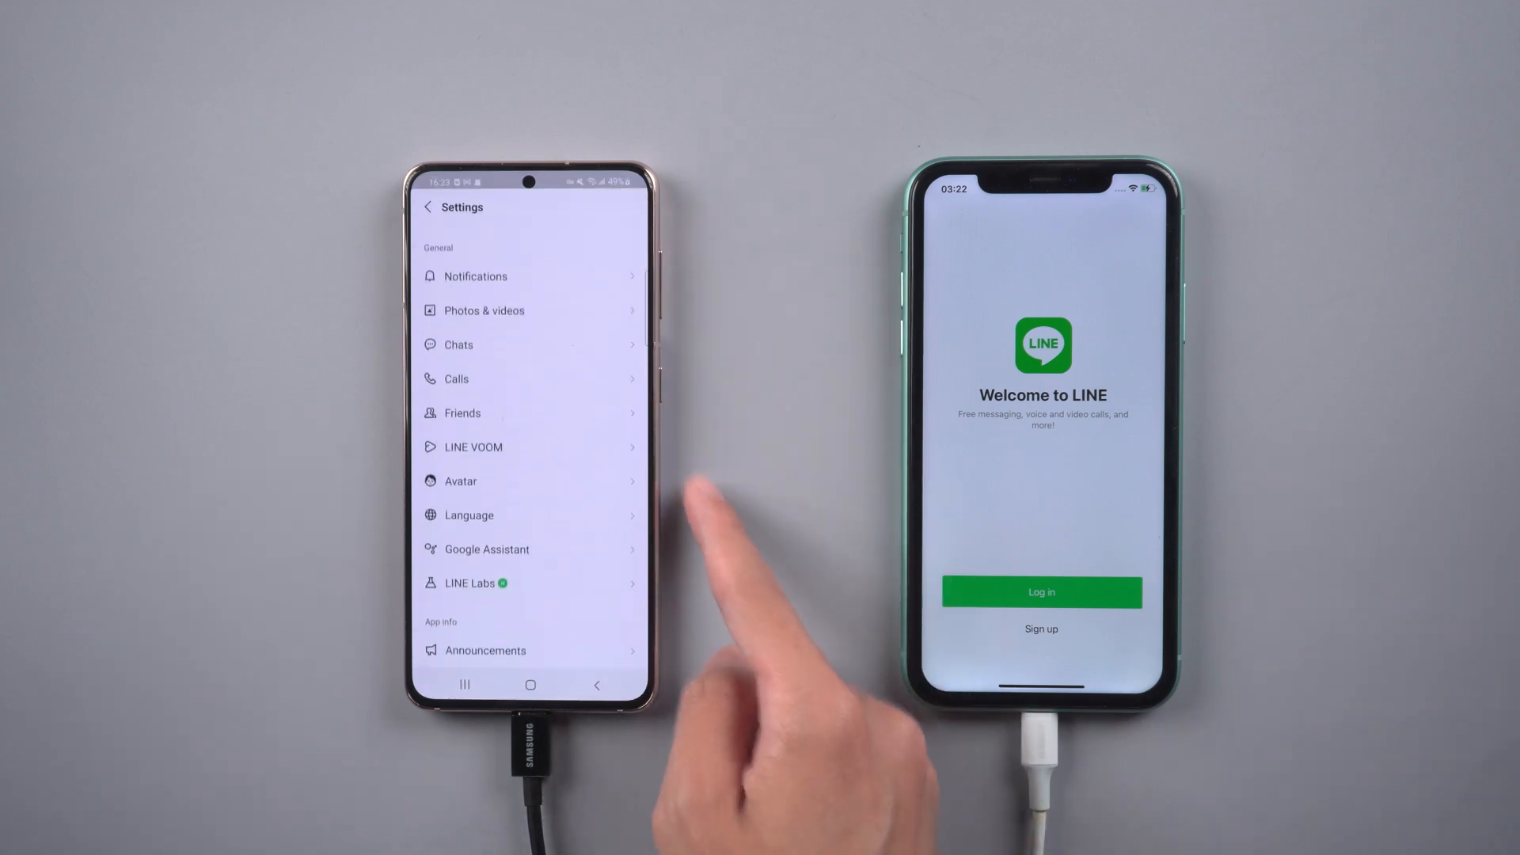
click(458, 344)
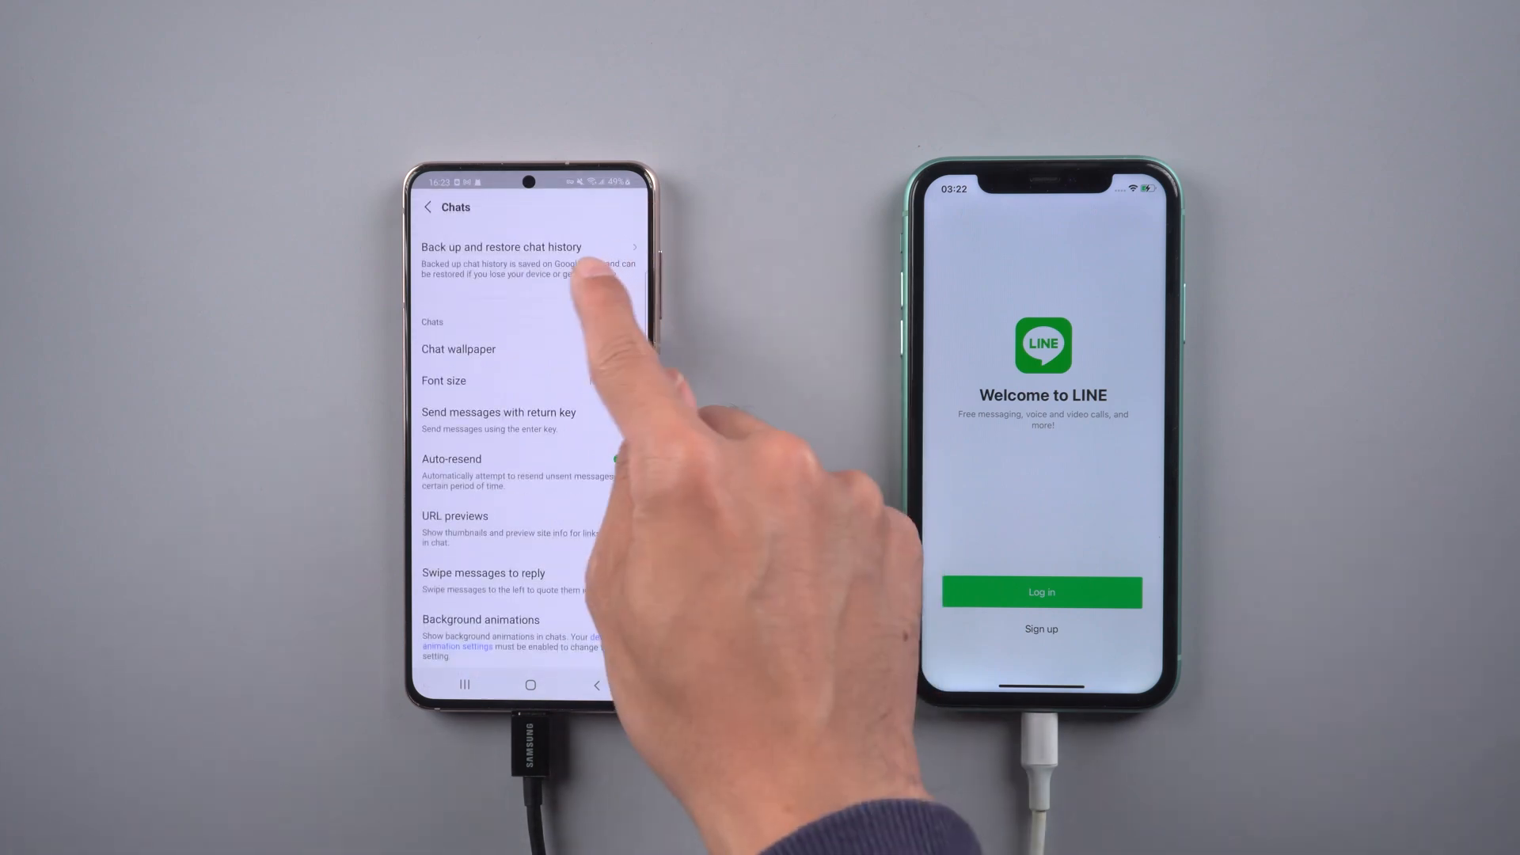
click(501, 253)
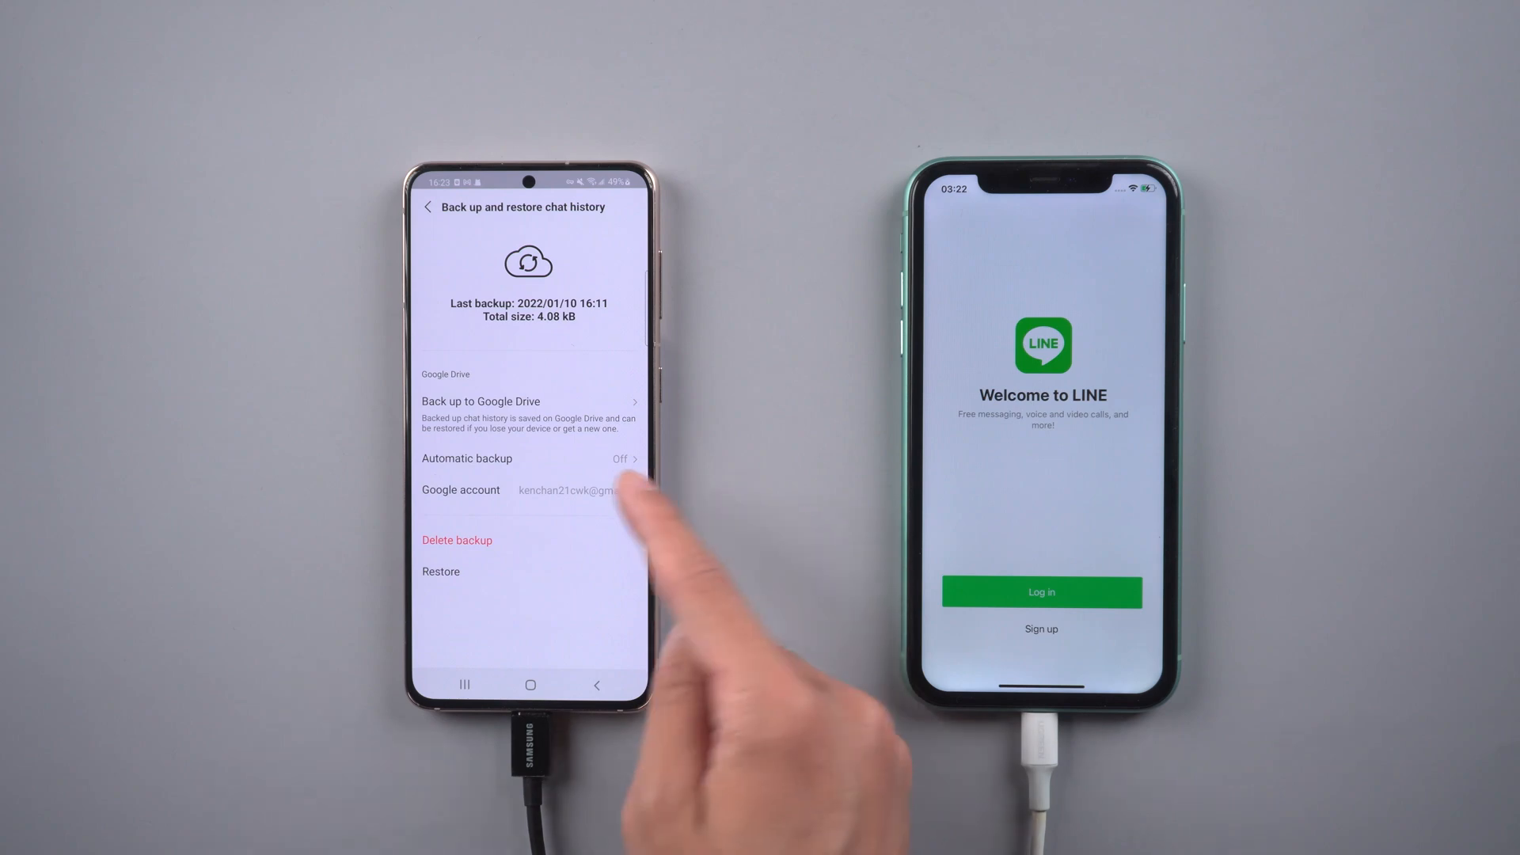
click(529, 489)
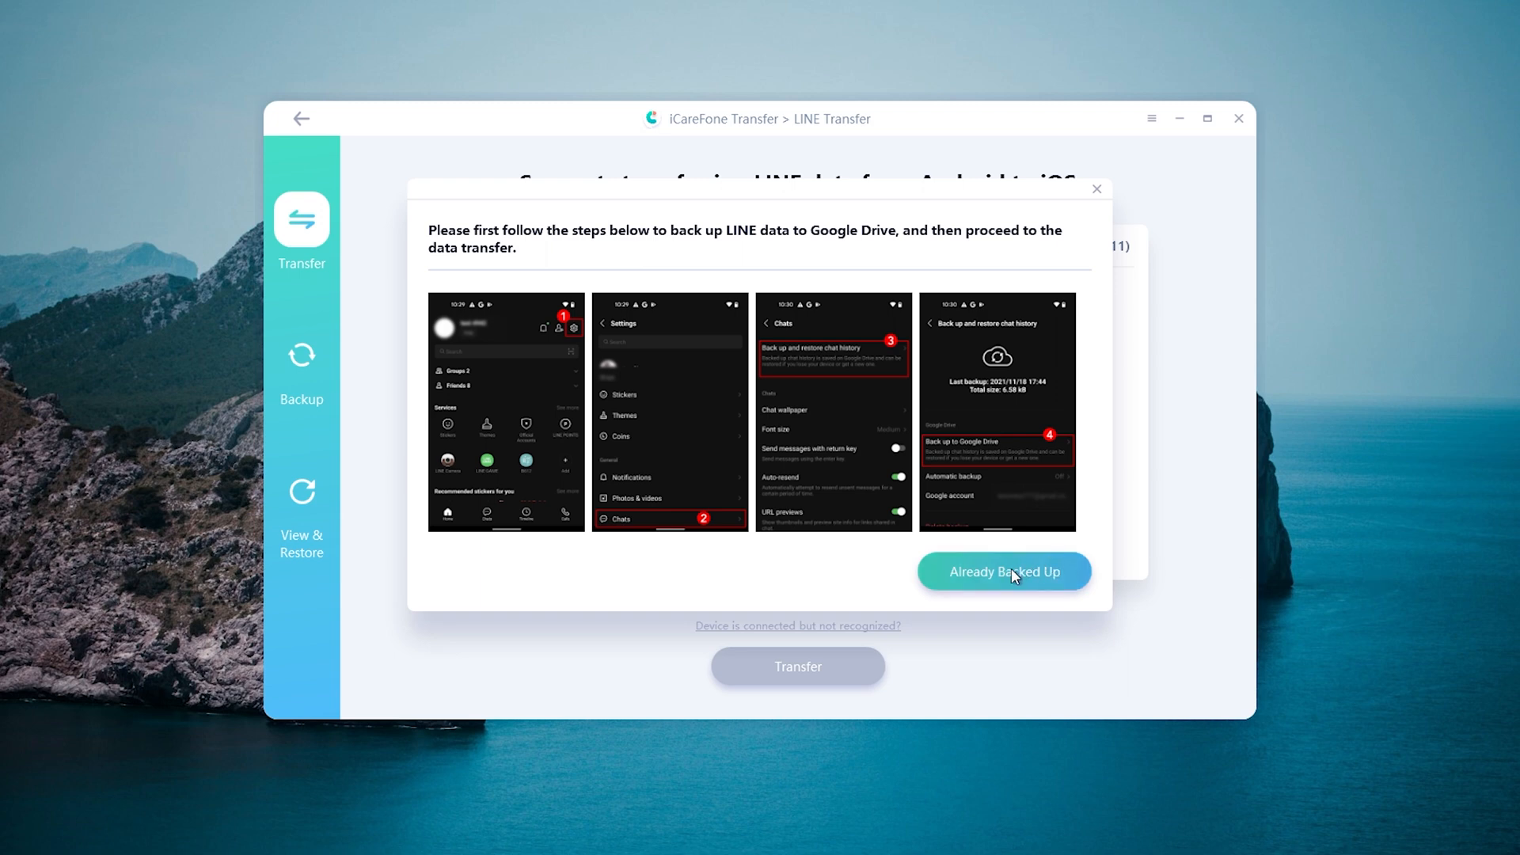
- Confirm Already Backed Up in the Google Drive backup instructions to continue the transfer
click(1003, 572)
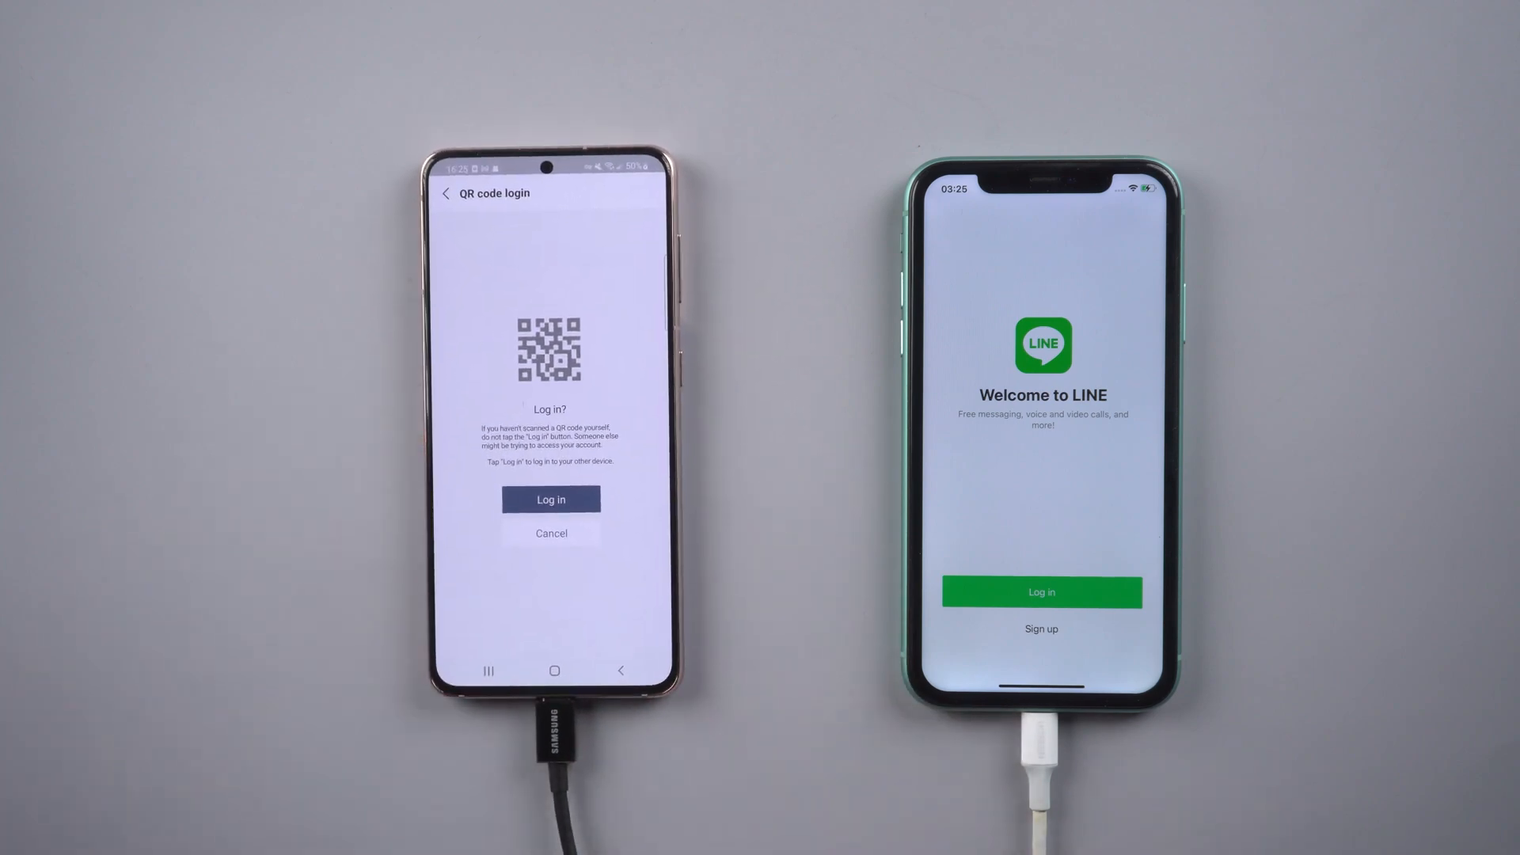
- Approve the computer's QR code login on Android, enter the verification code and verify identity
click(551, 499)
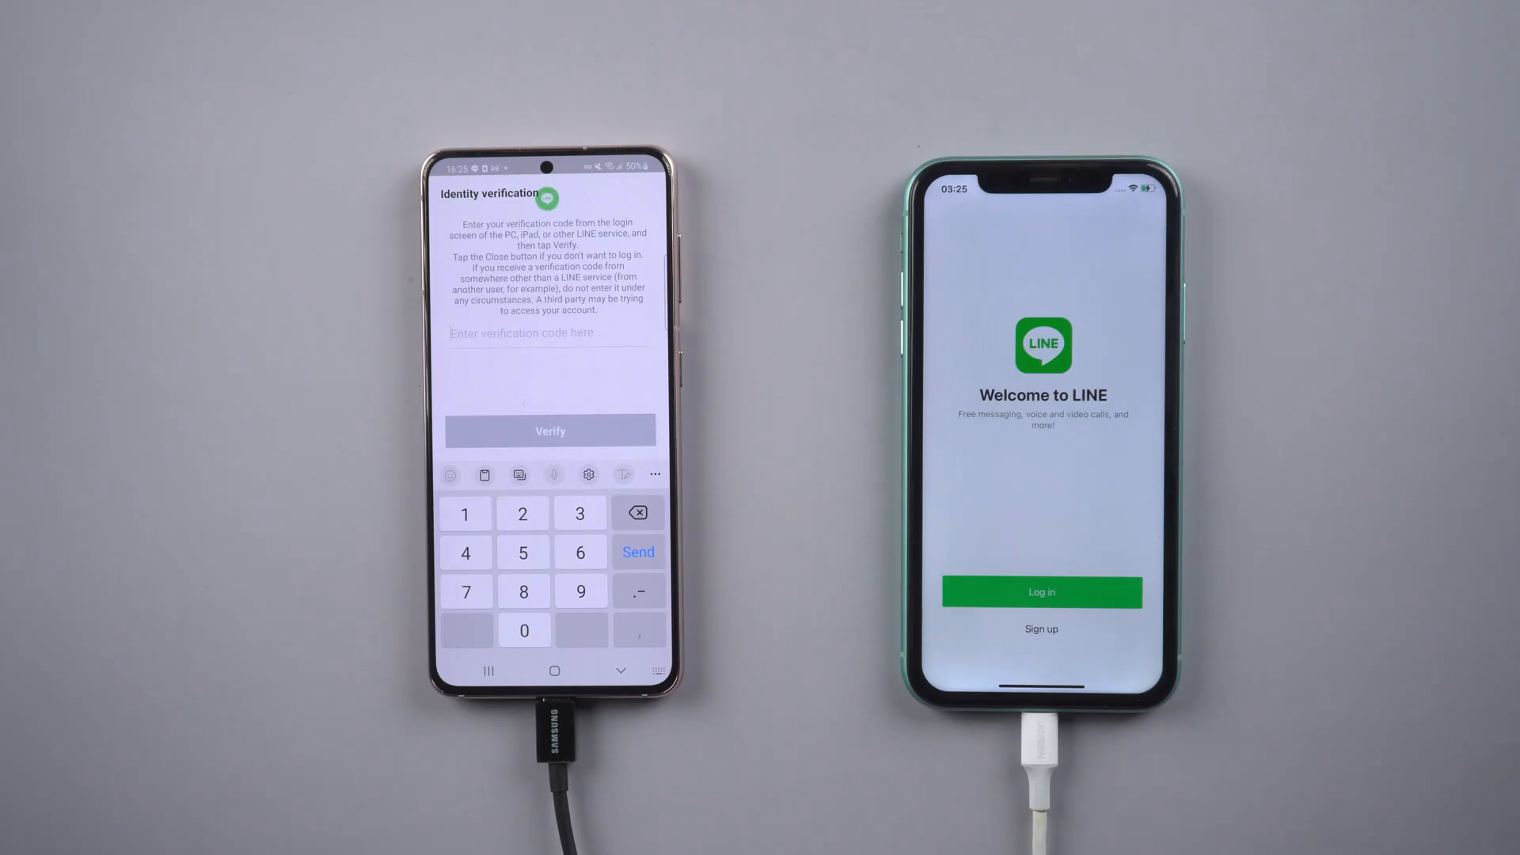
click(637, 550)
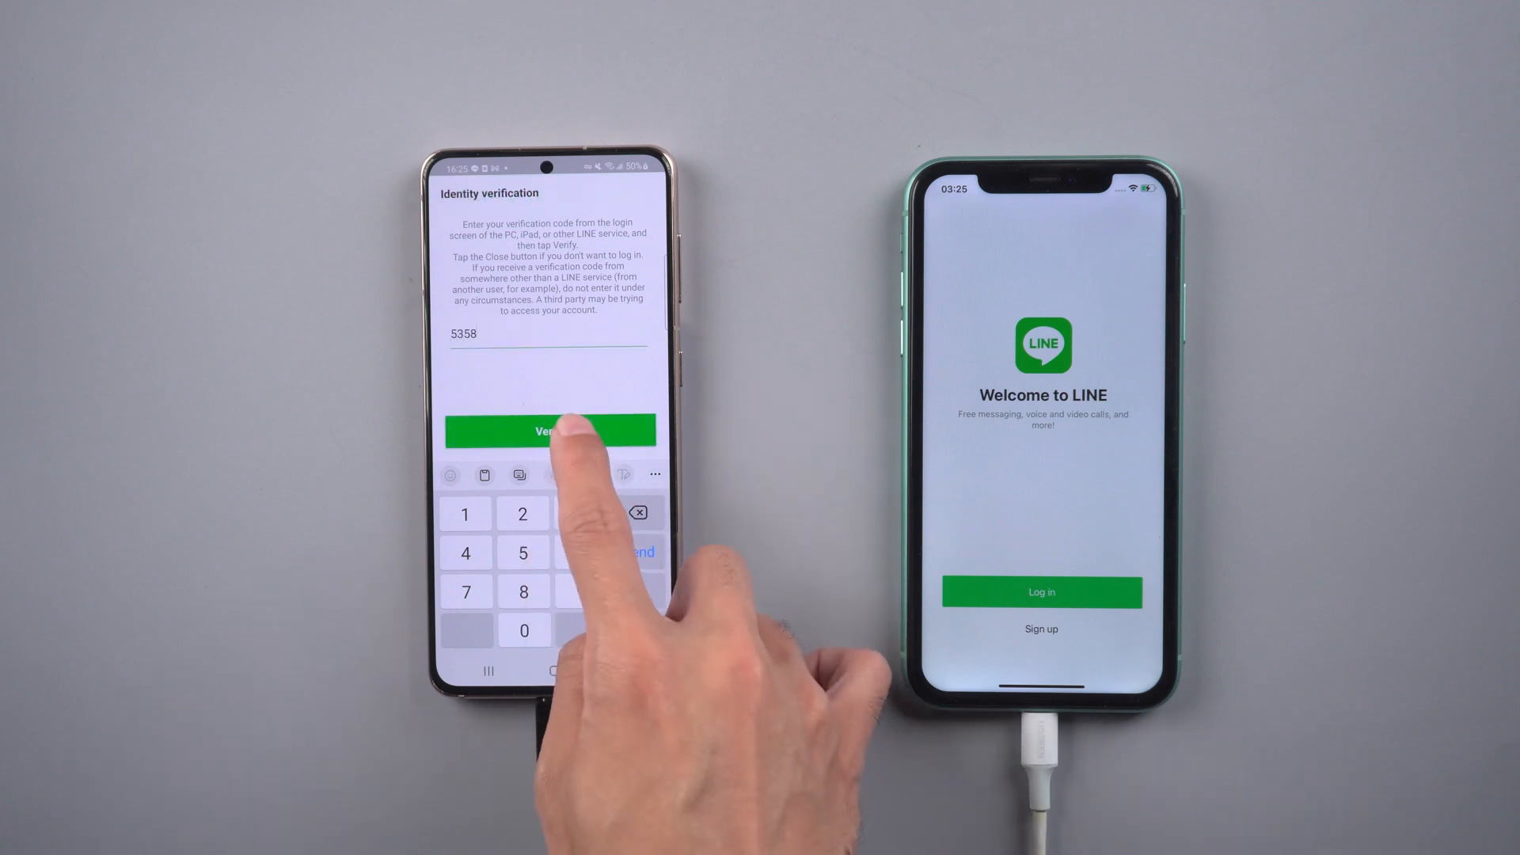
click(549, 431)
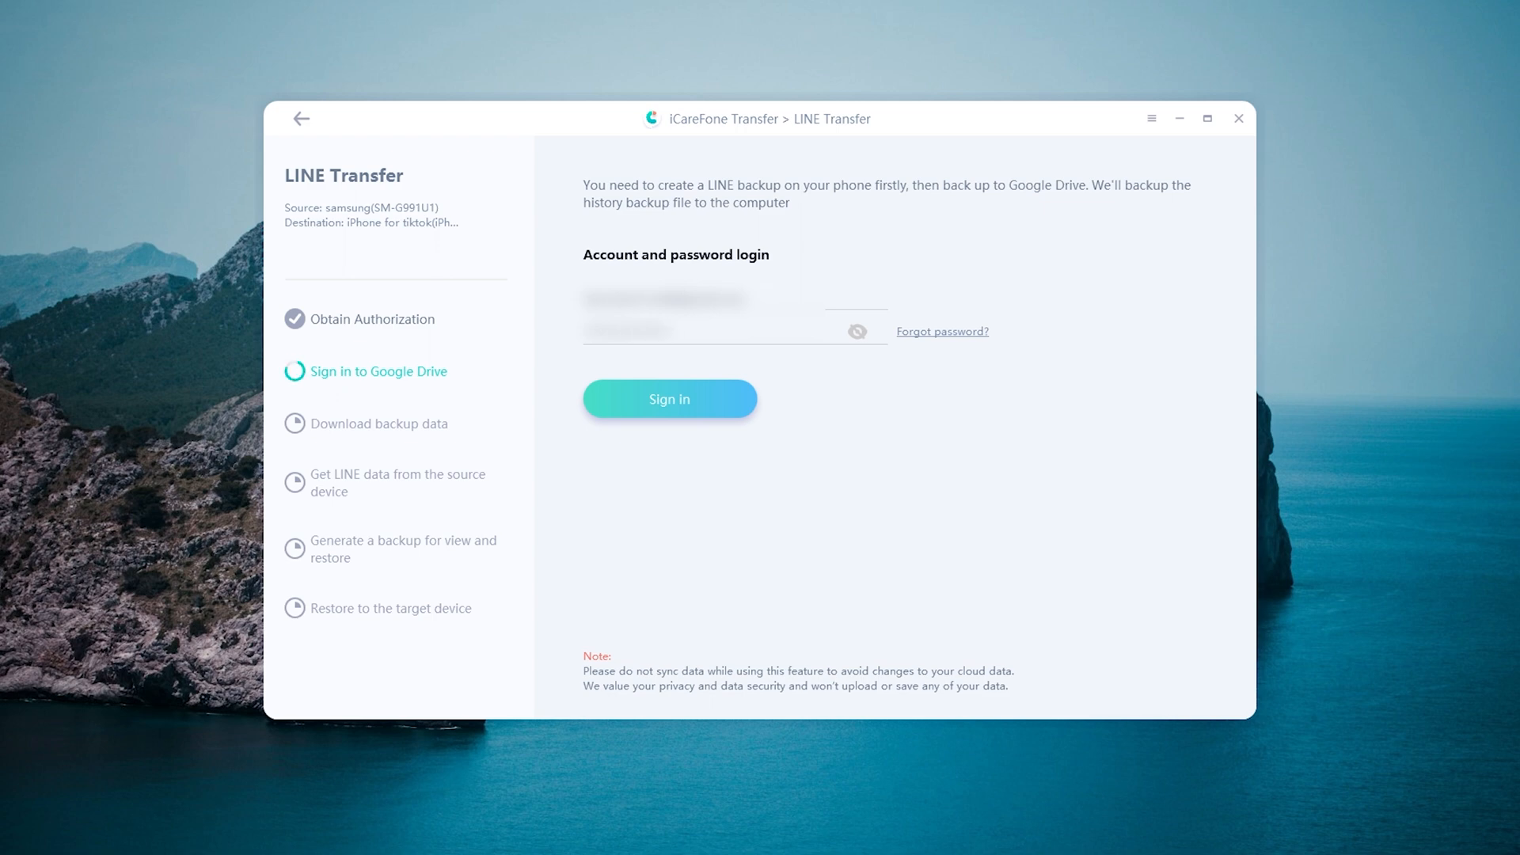
- Sign in to the Google account on the Sign in to Google Drive step
click(668, 398)
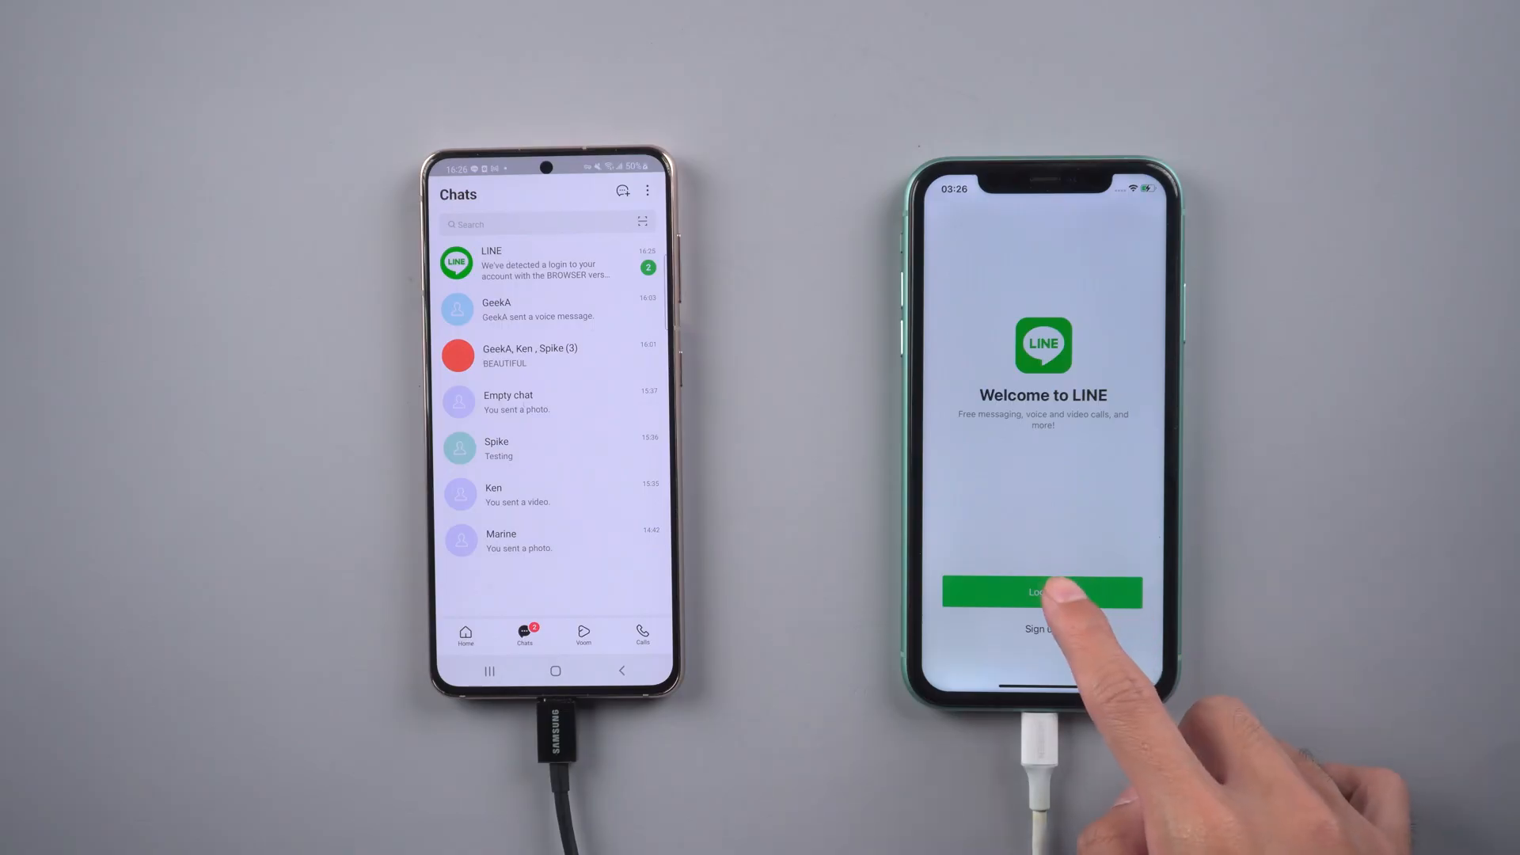
- Begin logging in to LINE on the iPhone with the account's phone number
click(1042, 592)
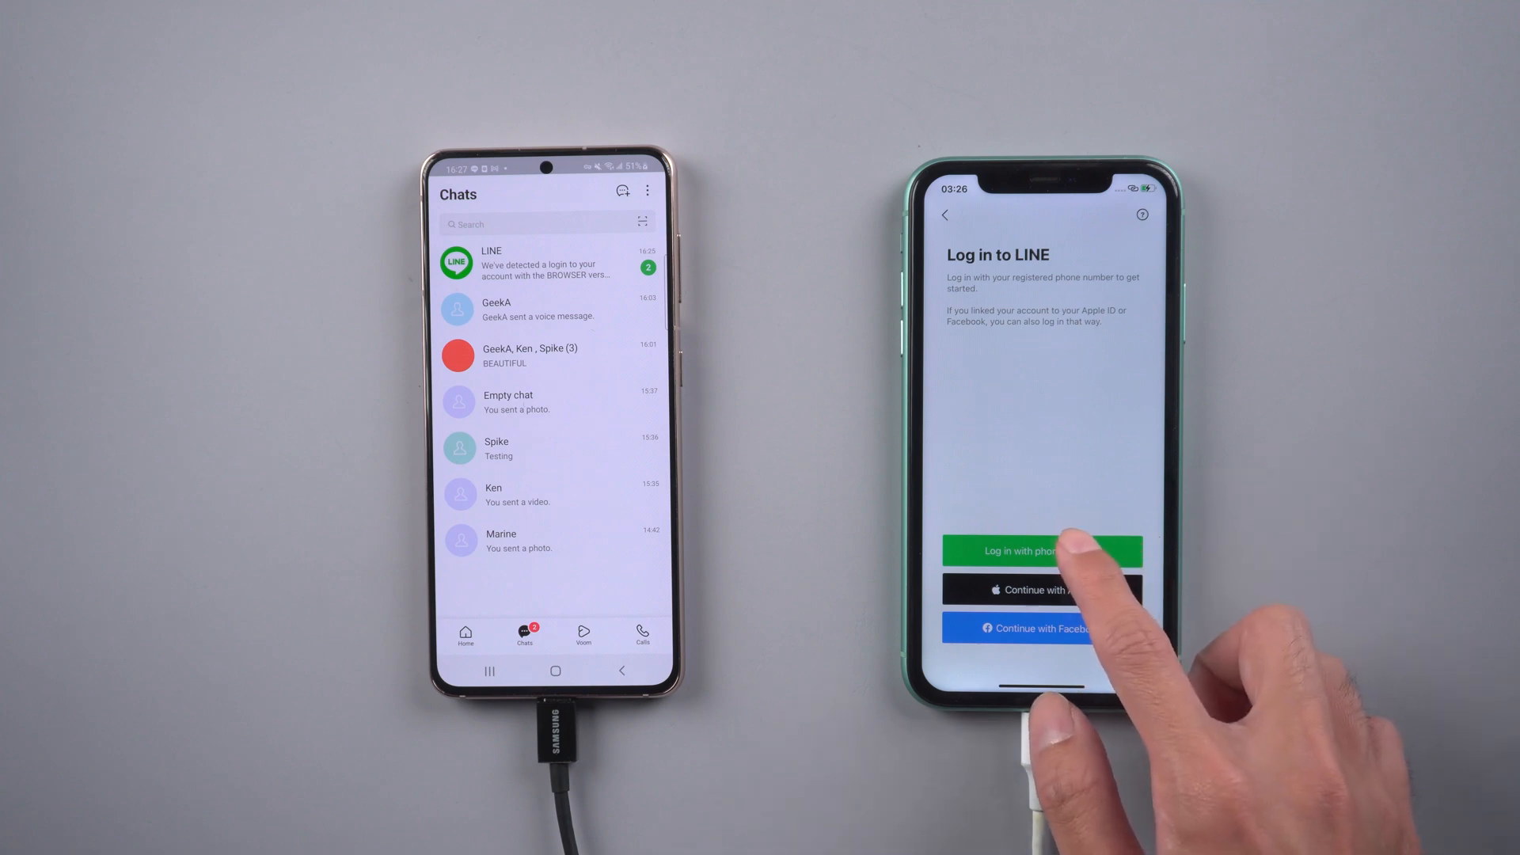
click(1042, 551)
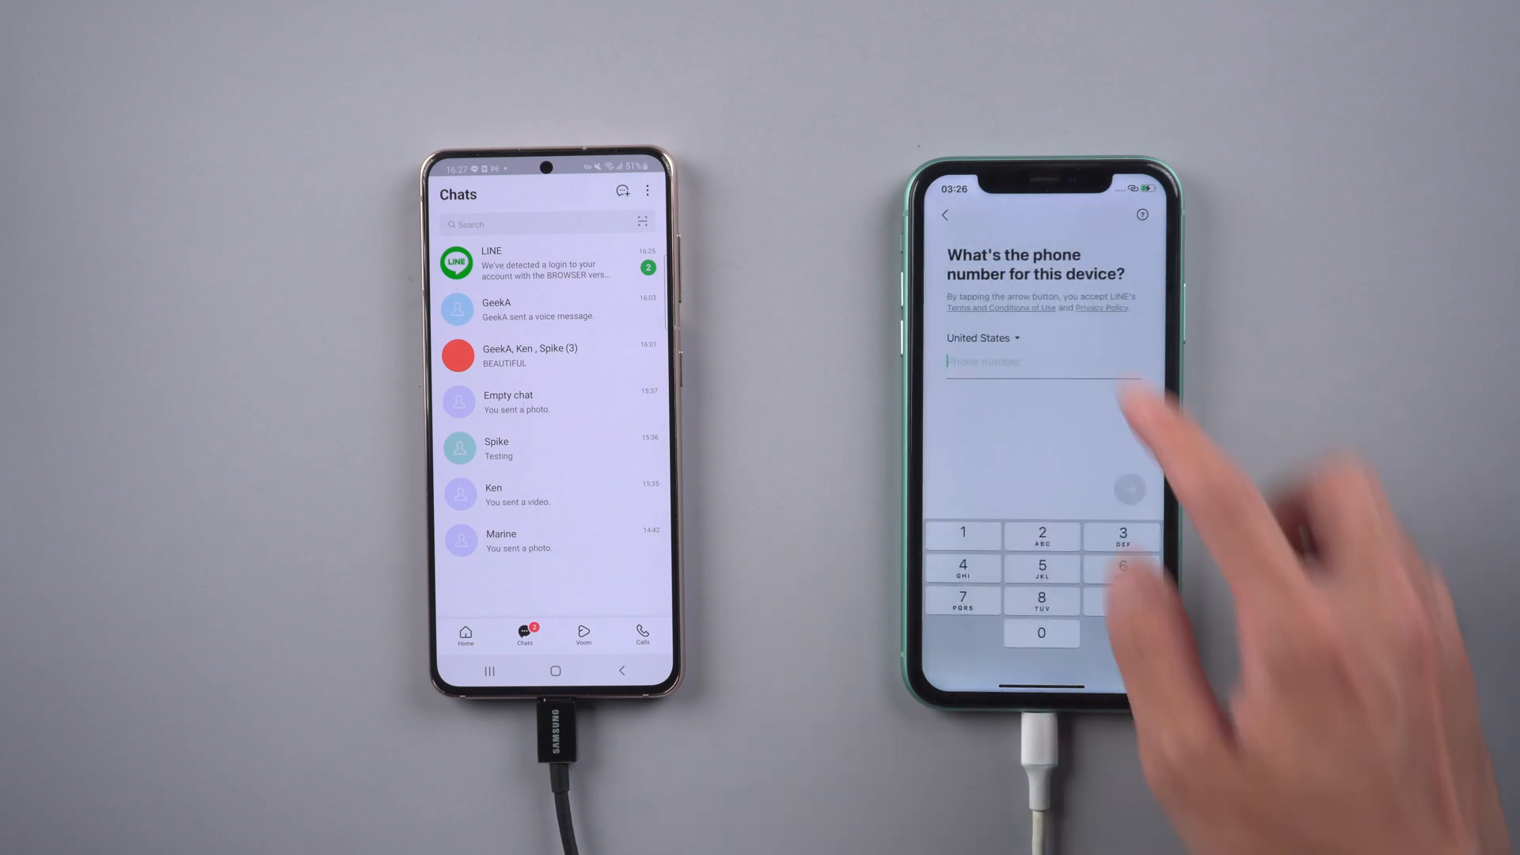
click(1129, 489)
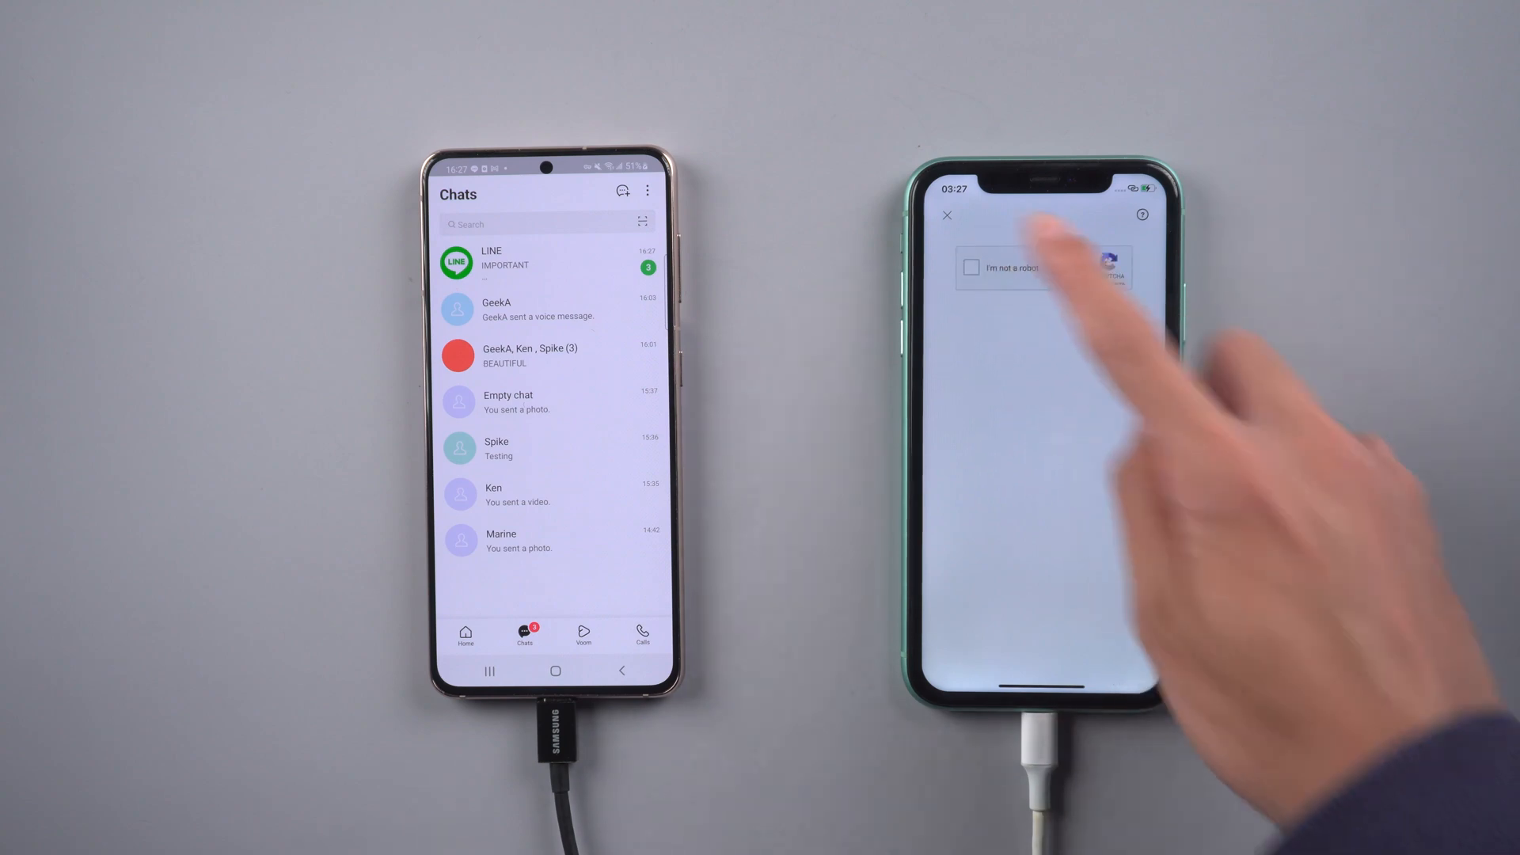
- Pass the I'm-not-a-robot check by selecting the bridge images and confirm the found account is mine
click(970, 269)
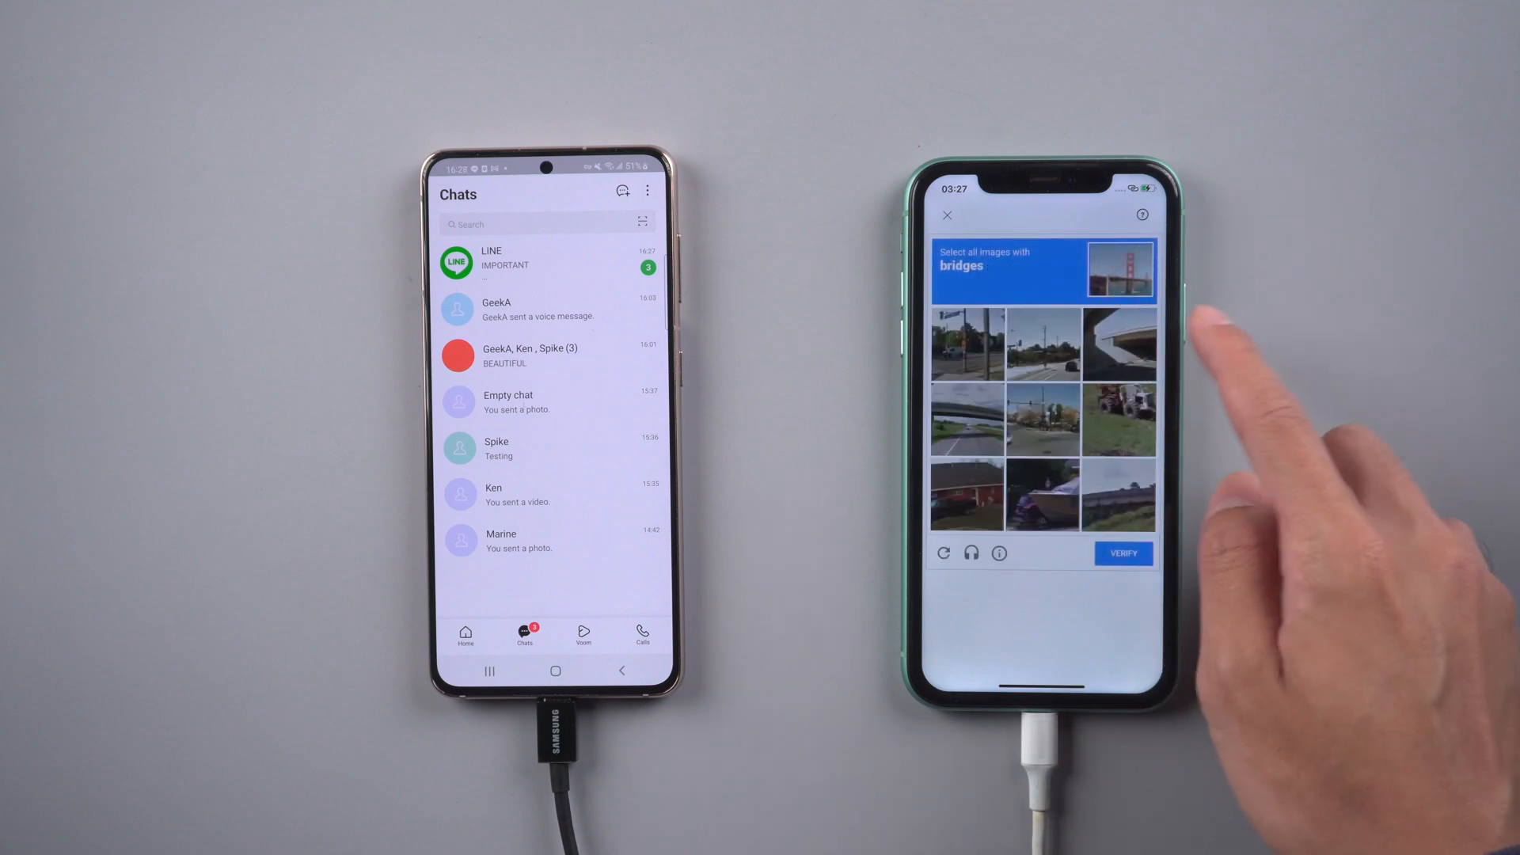
click(1116, 343)
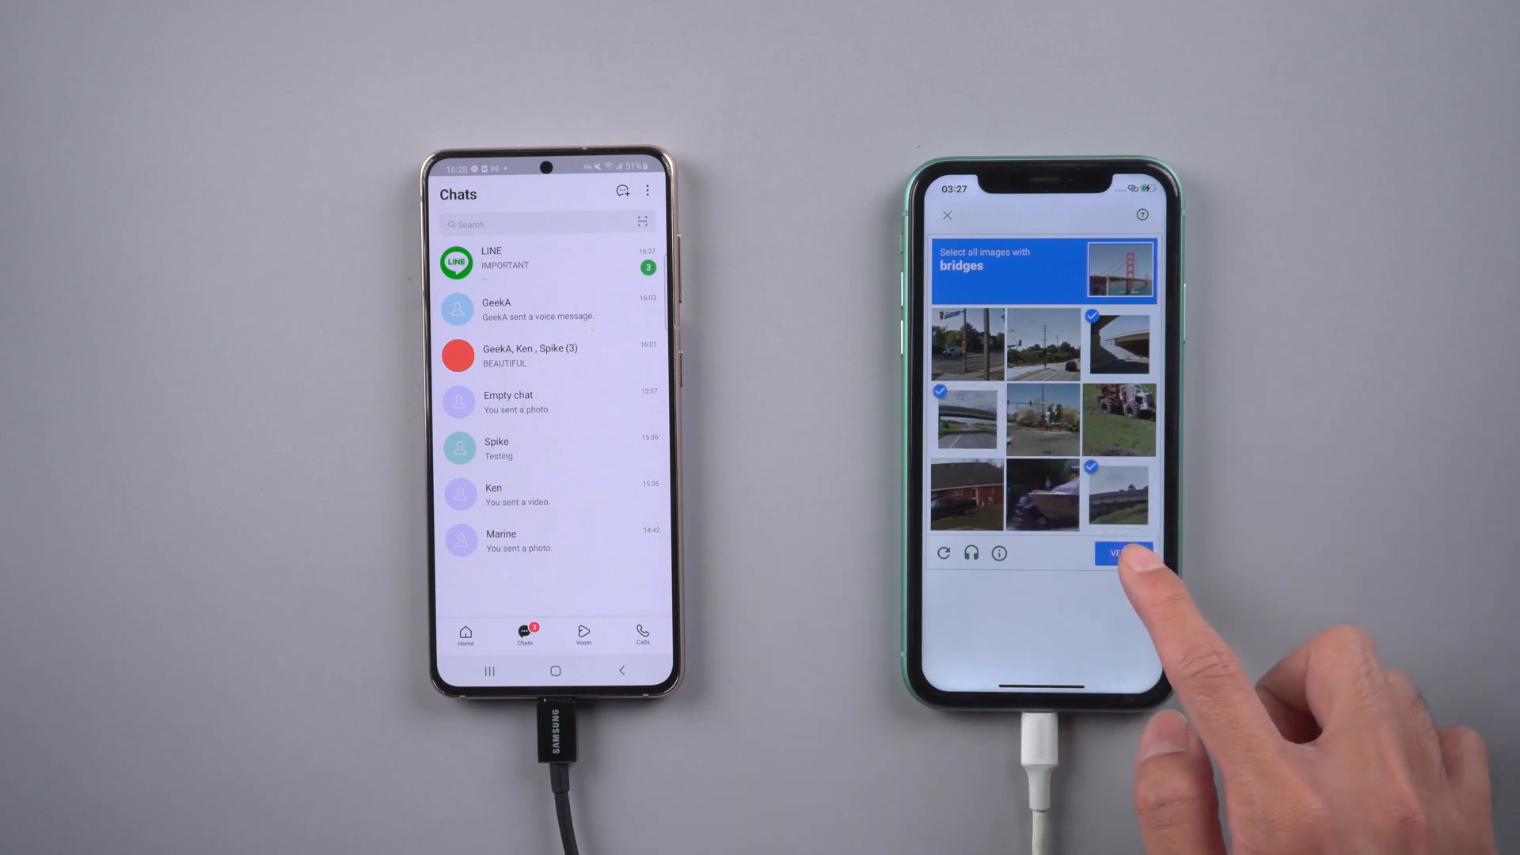
click(1124, 554)
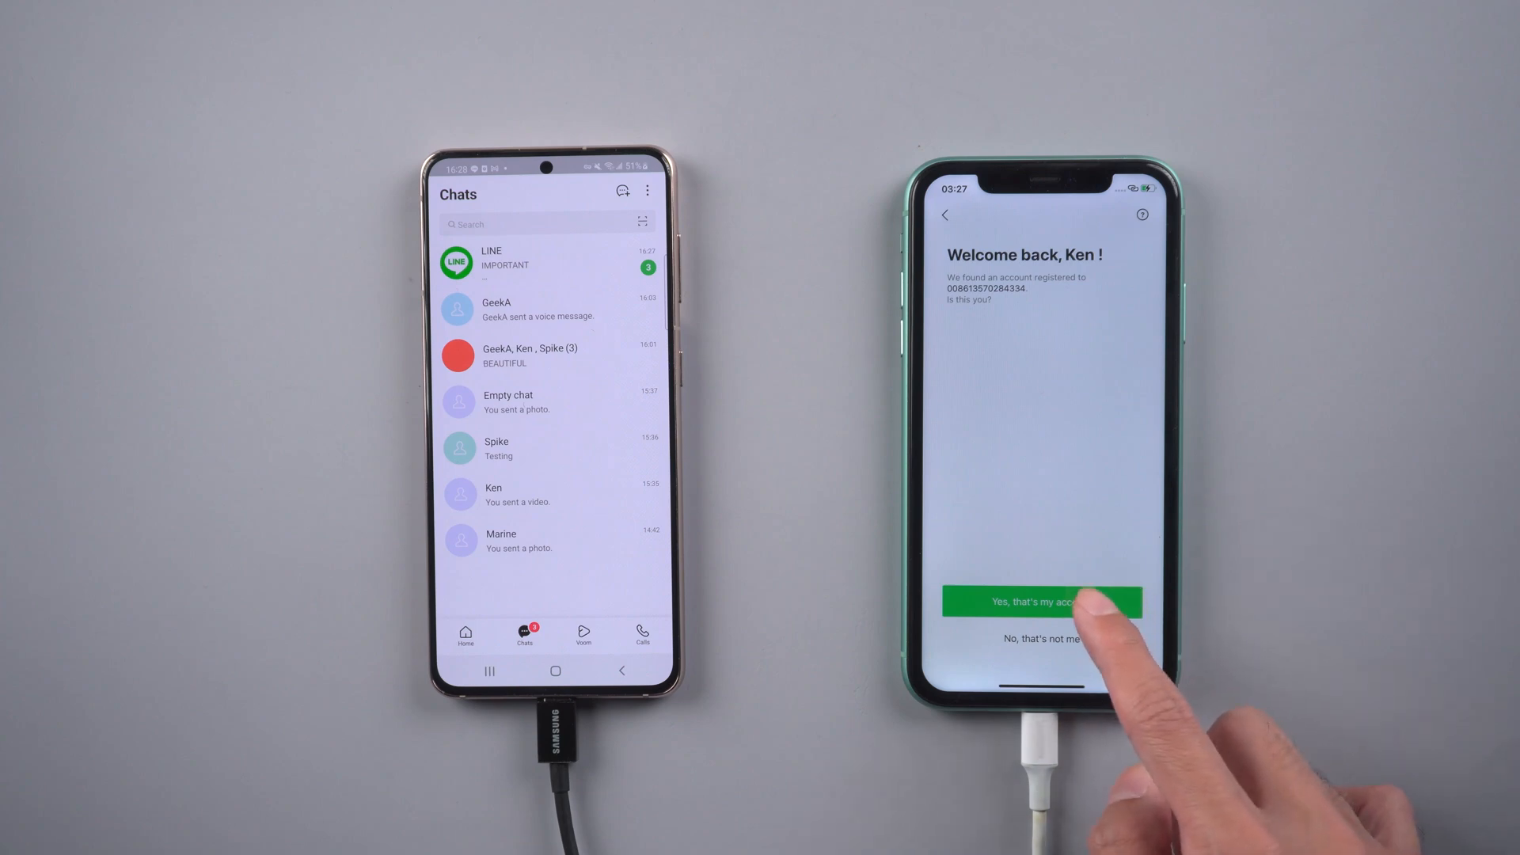
click(1042, 602)
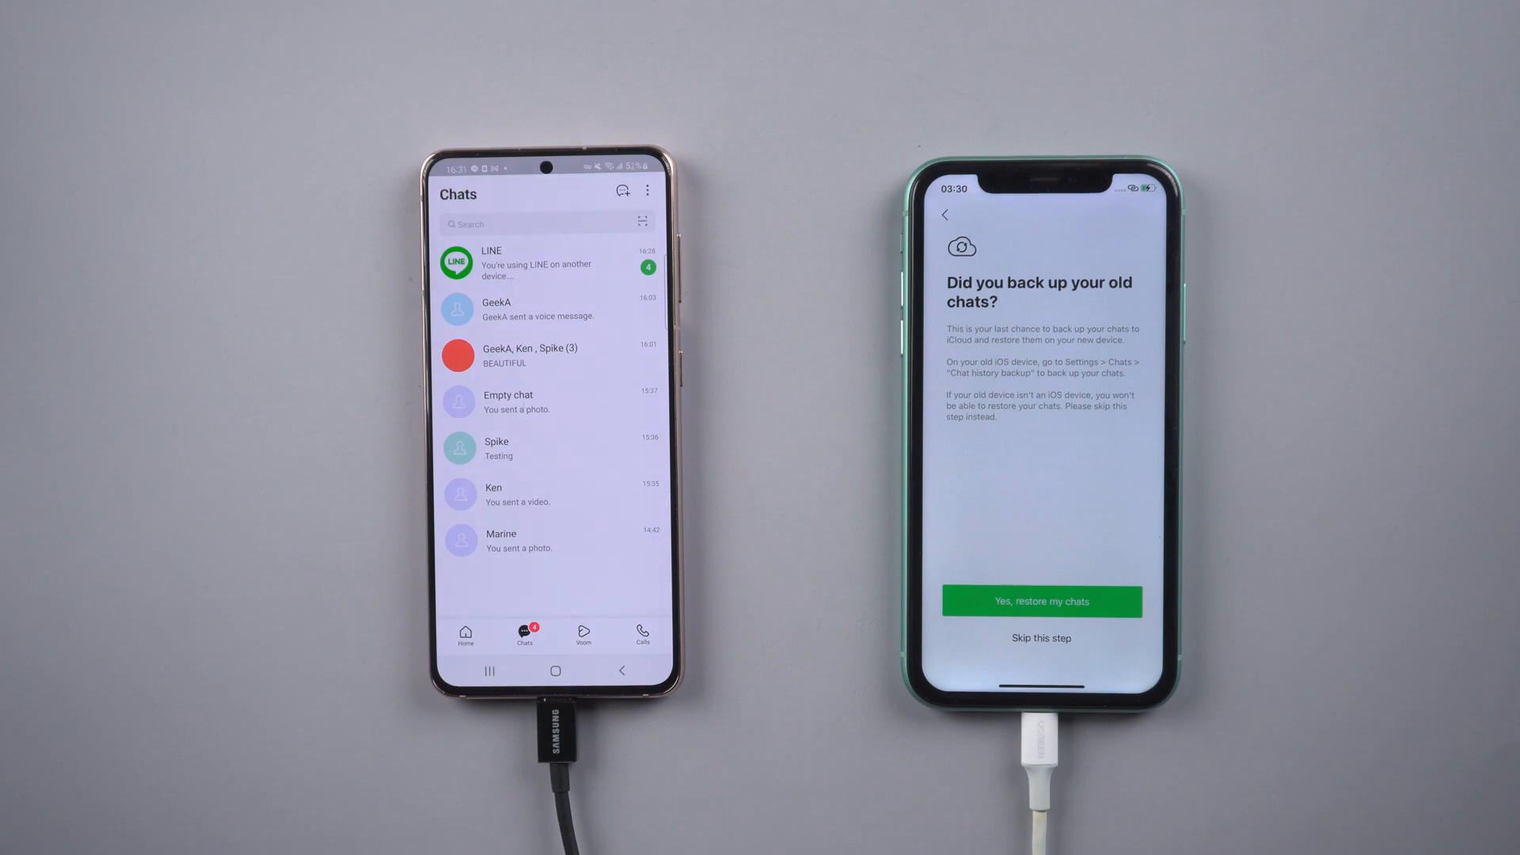
- Skip the chat backup restore, discard old chat history, and continue past Start adding friends
click(1042, 638)
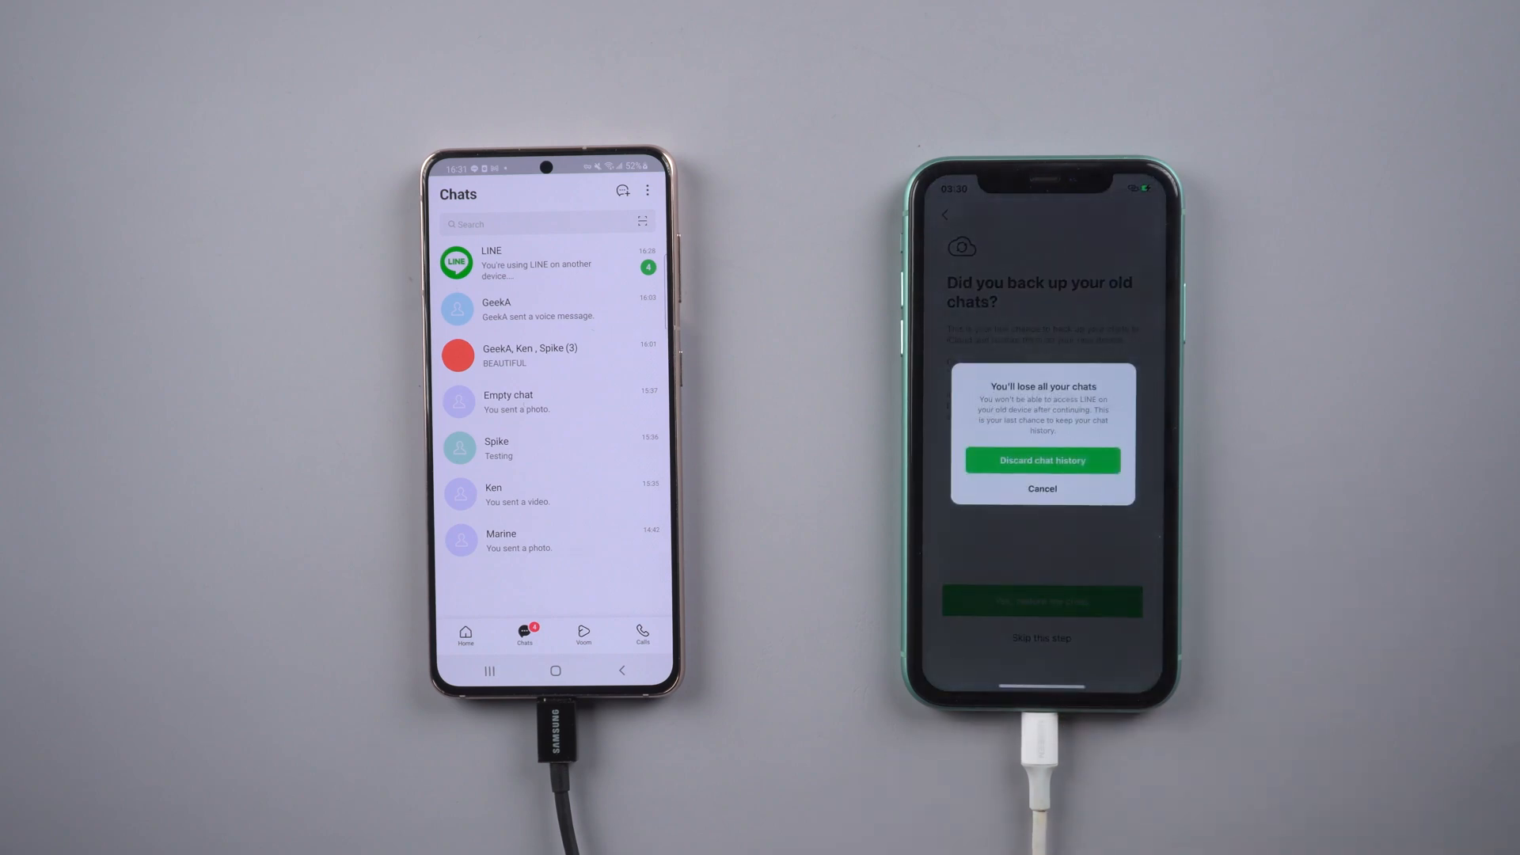
click(1042, 459)
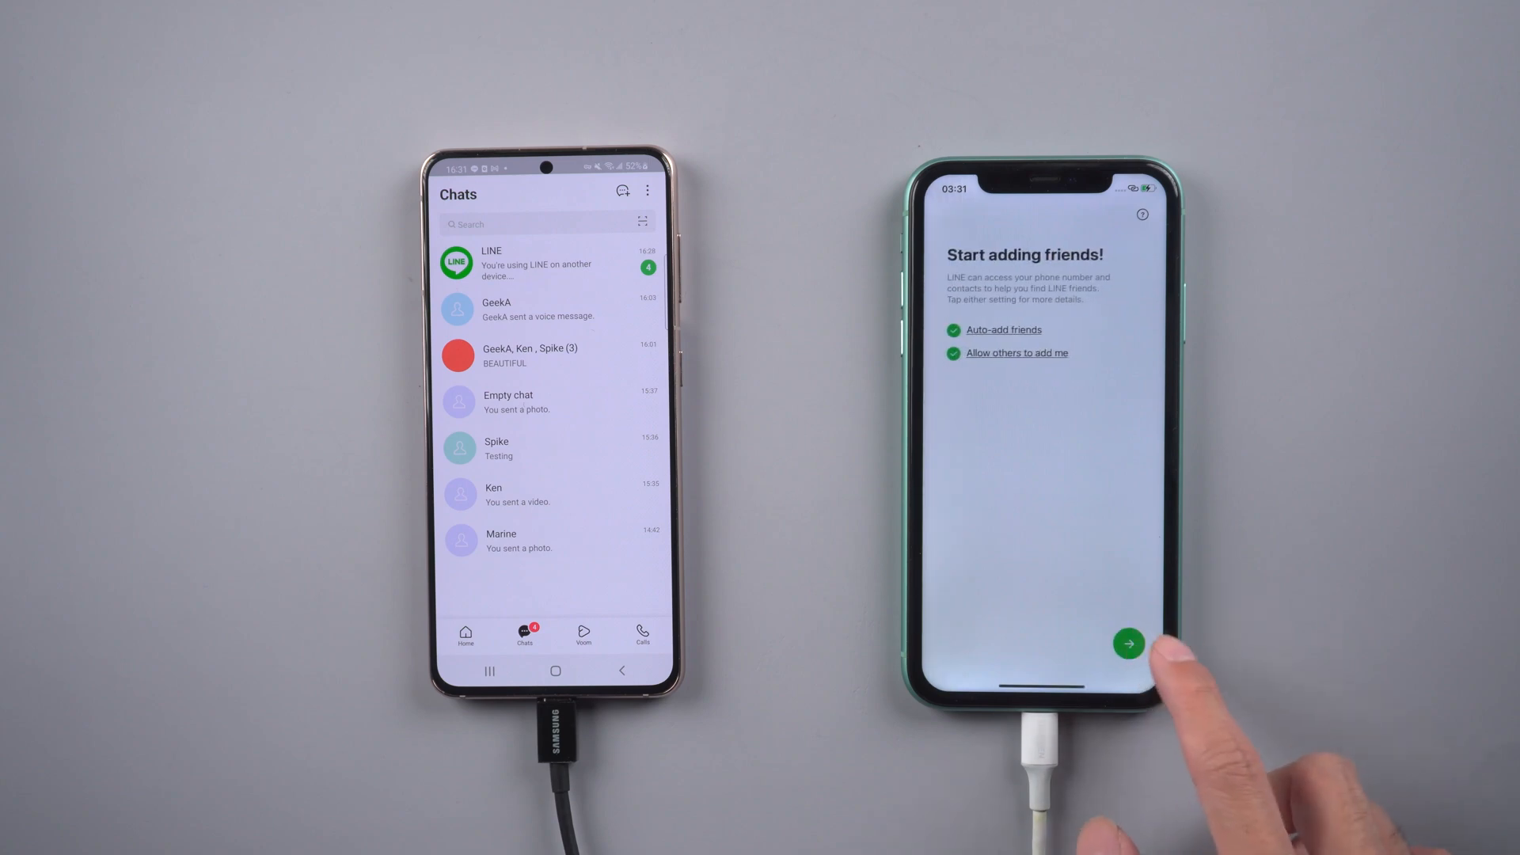
click(1125, 644)
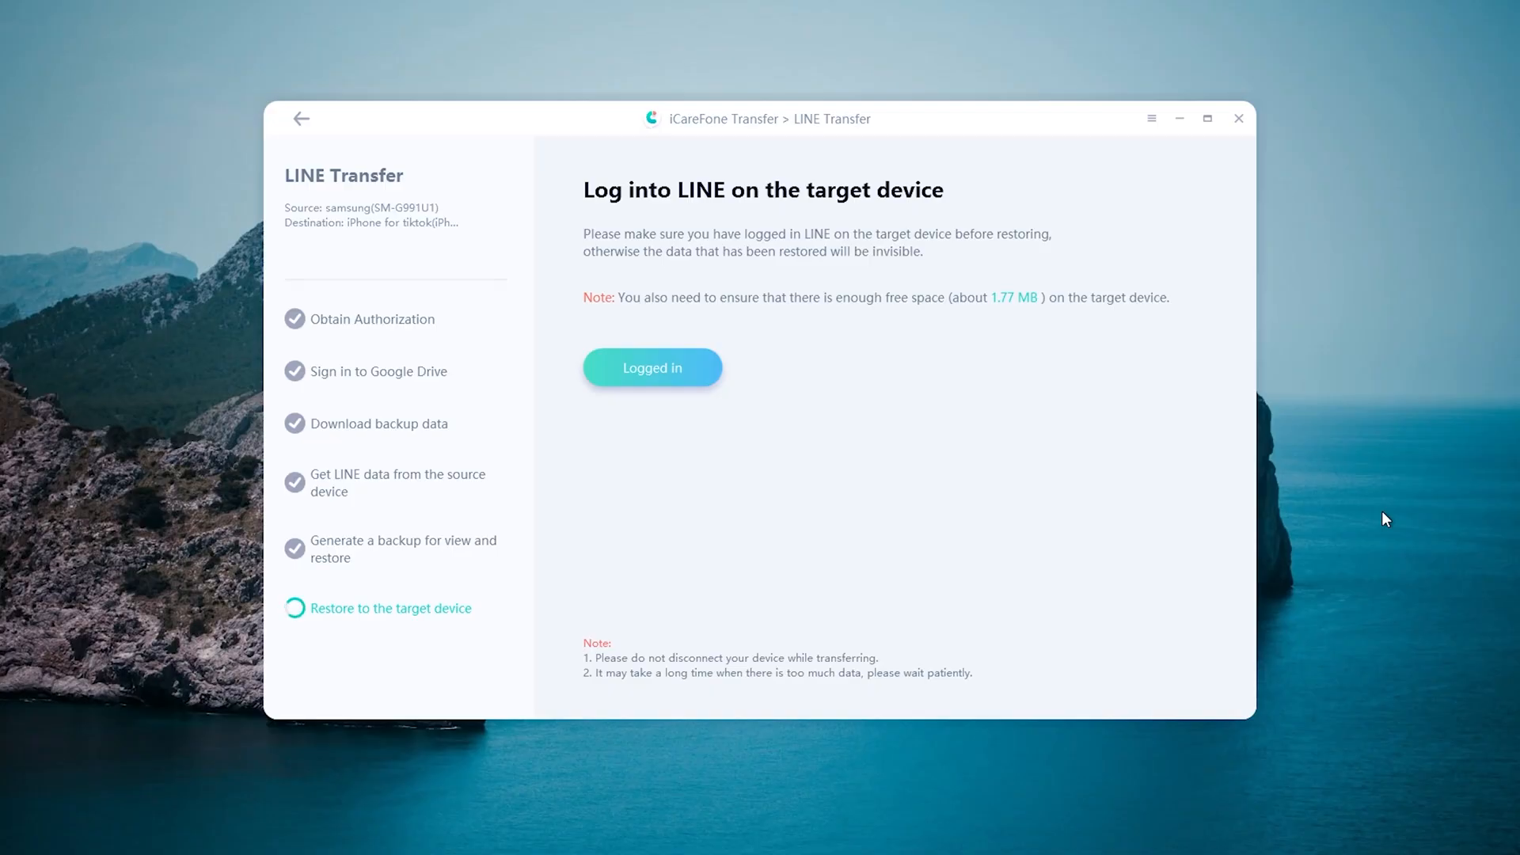
mouse_move(693, 383)
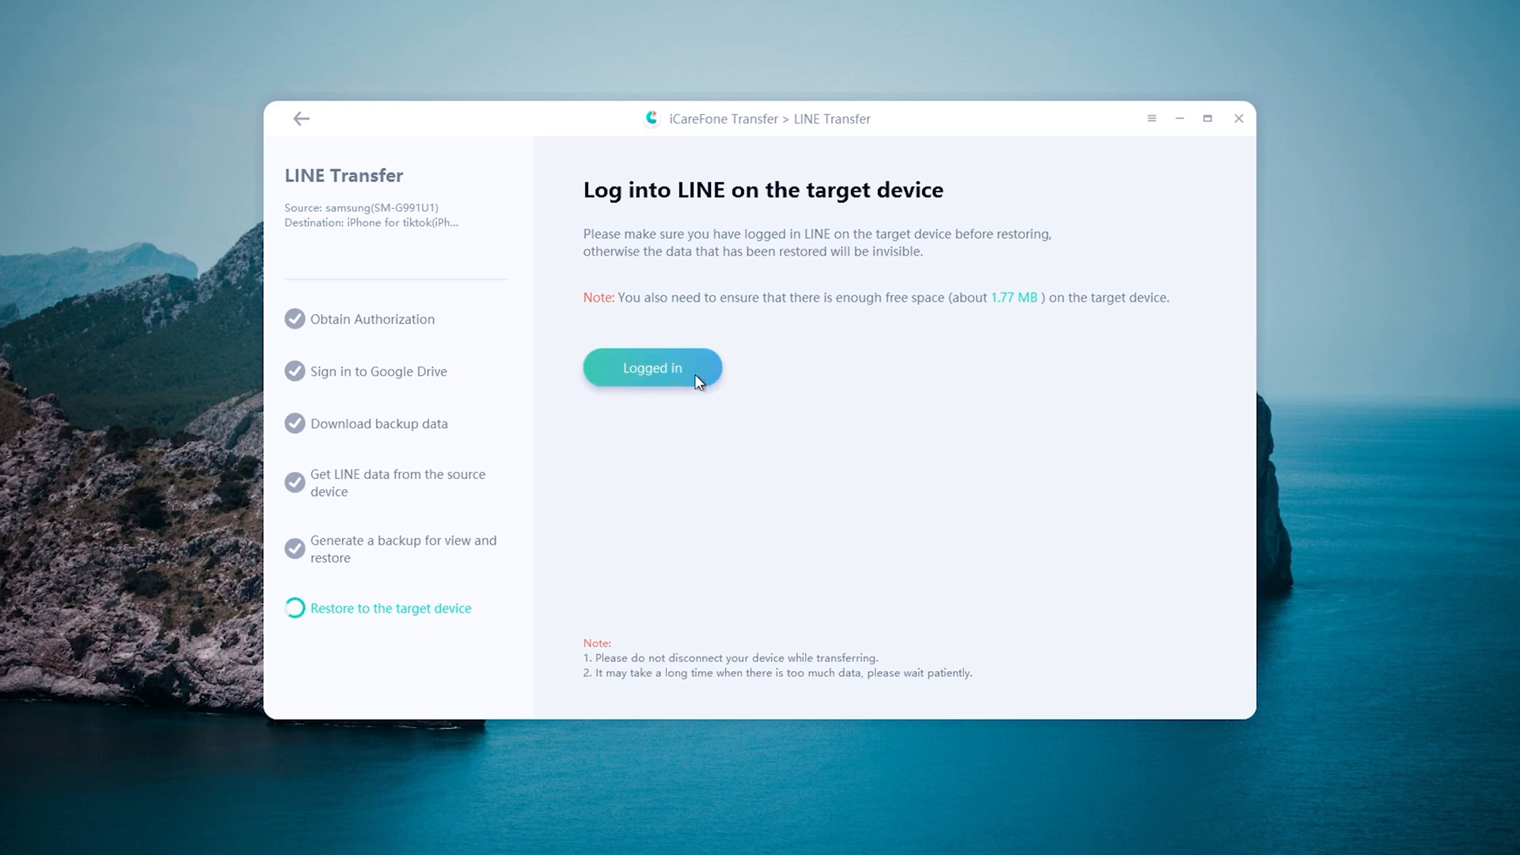
- Confirm with Logged in that LINE is signed in on the target iPhone
click(652, 367)
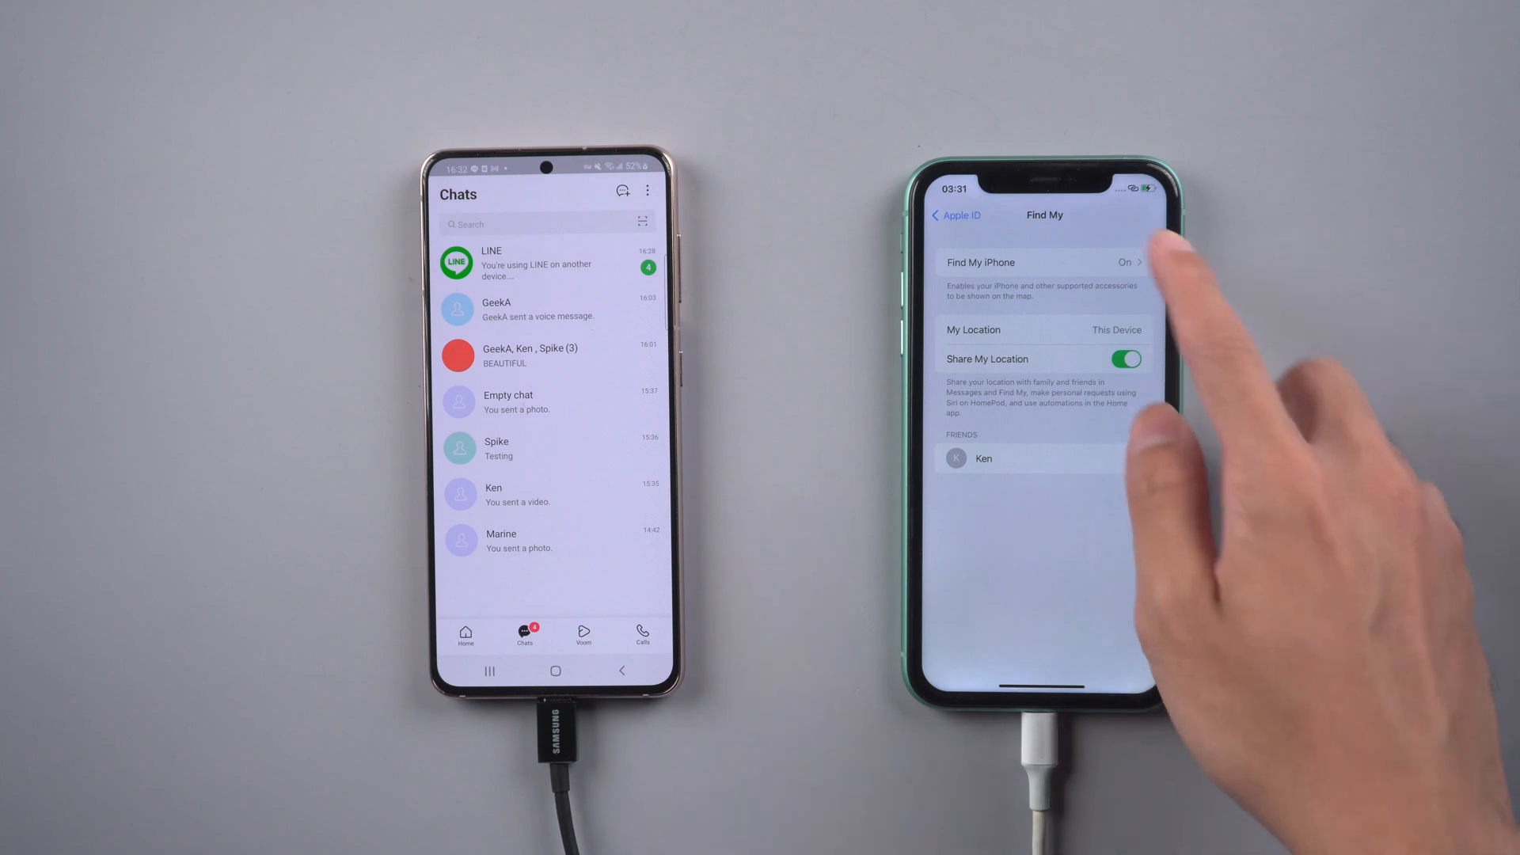
- Switch the Find My iPhone toggle off in the iPhone's Find My settings
click(1042, 261)
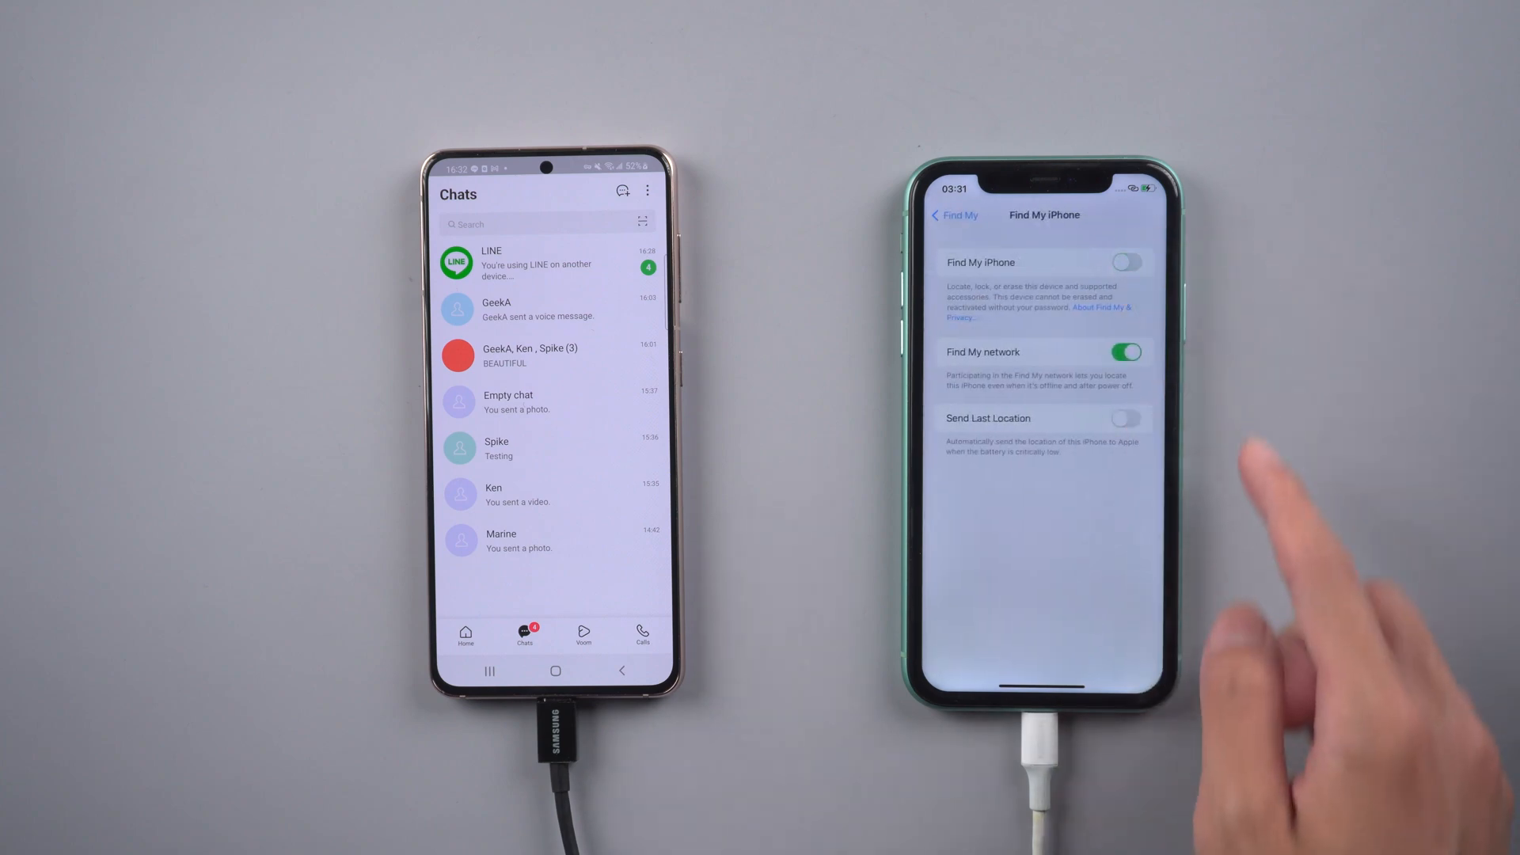
click(1126, 261)
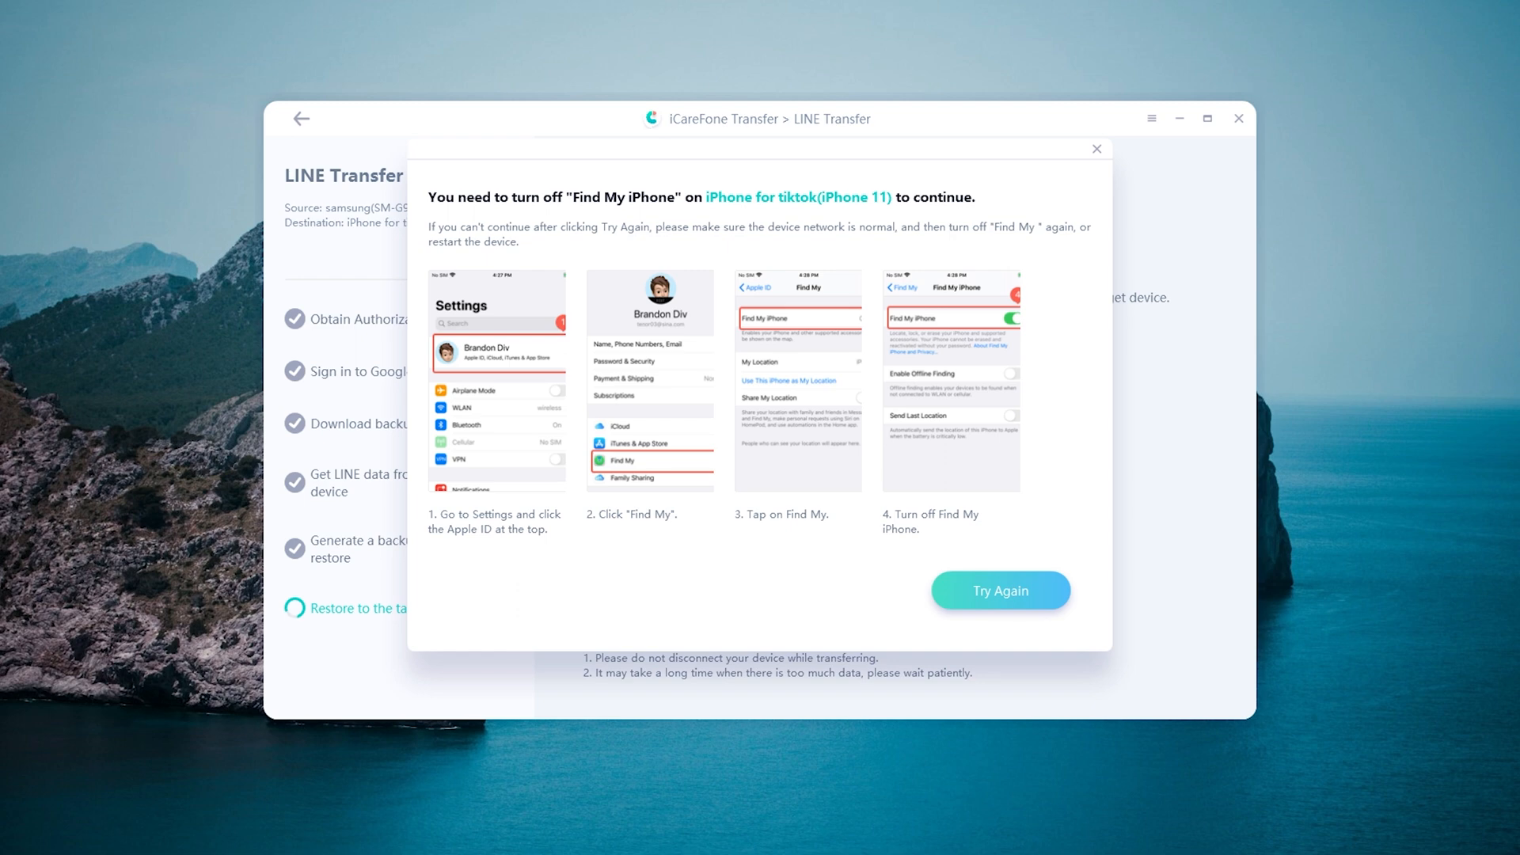
- Choose Try Again so the LINE restore to the iPhone resumes
click(999, 591)
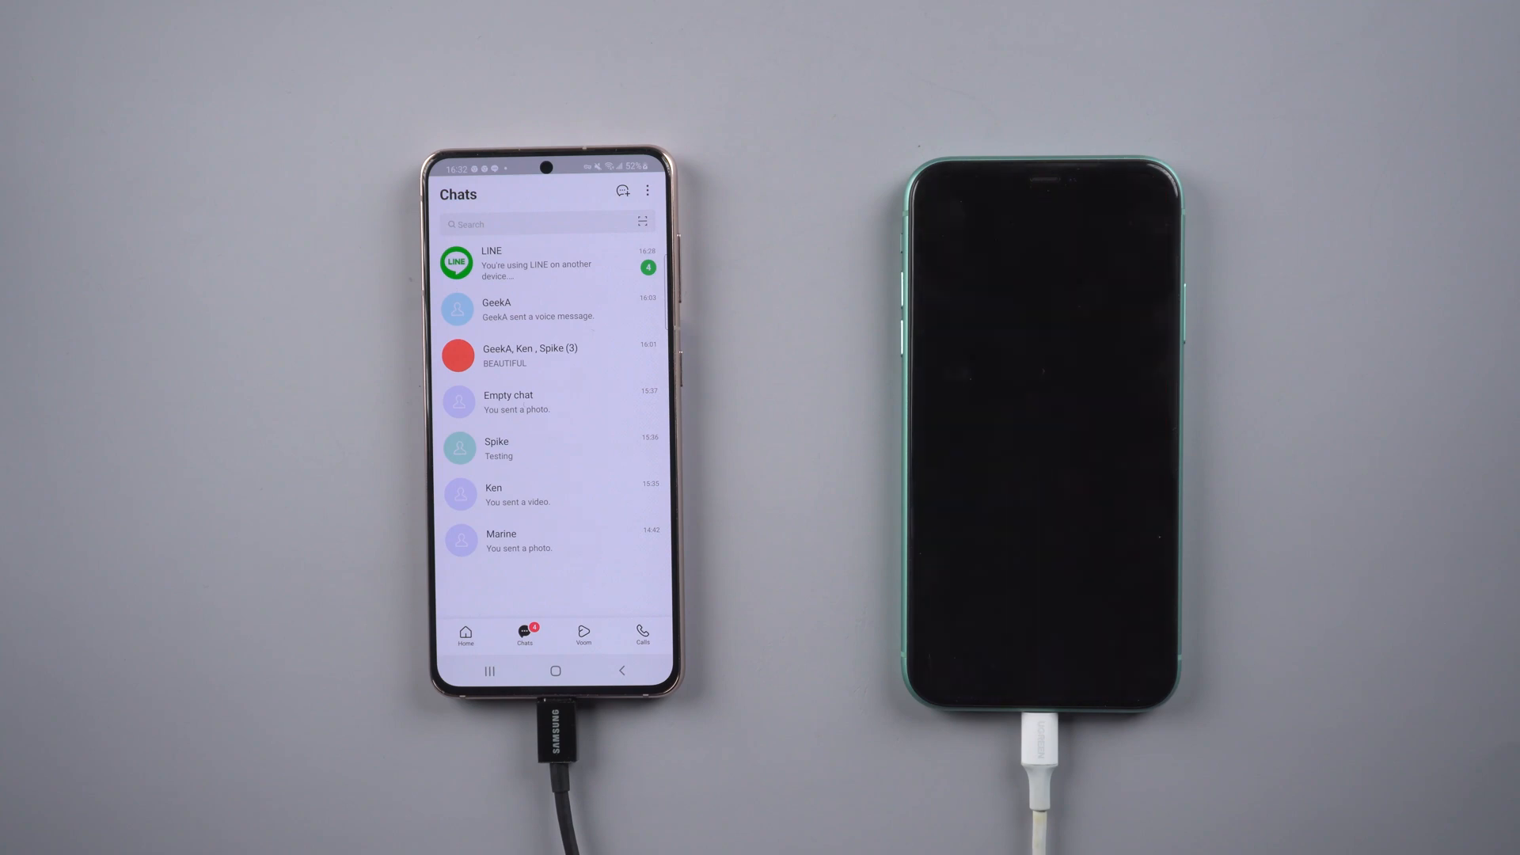
- Wake the rebooted iPhone so LINE comes up on Ken's home page
click(548, 263)
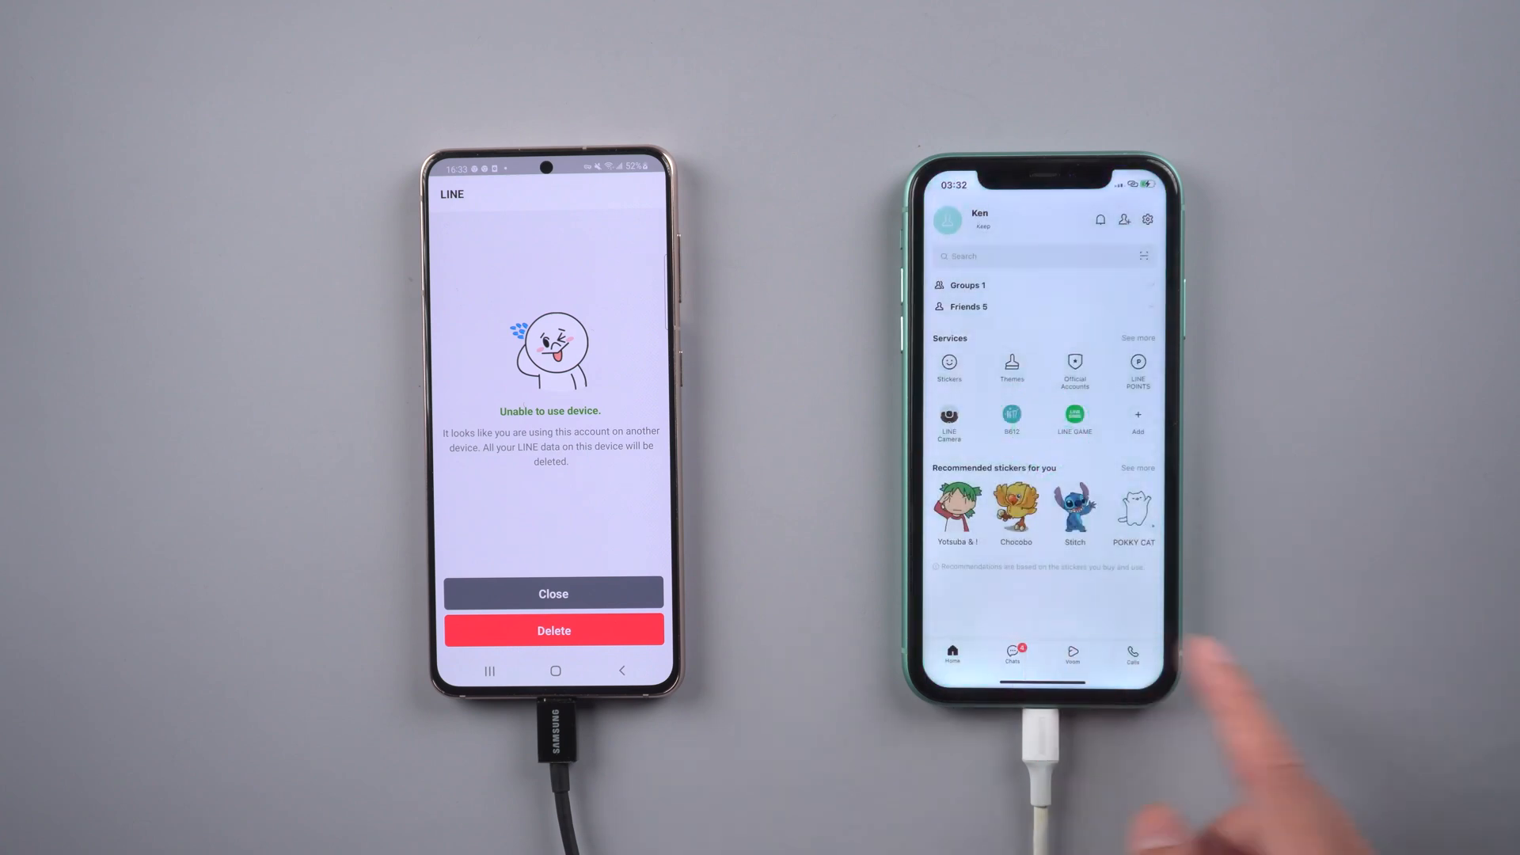
- Browse GeekA's photos and the Empty chat conversation to verify the transferred LINE history
click(1012, 657)
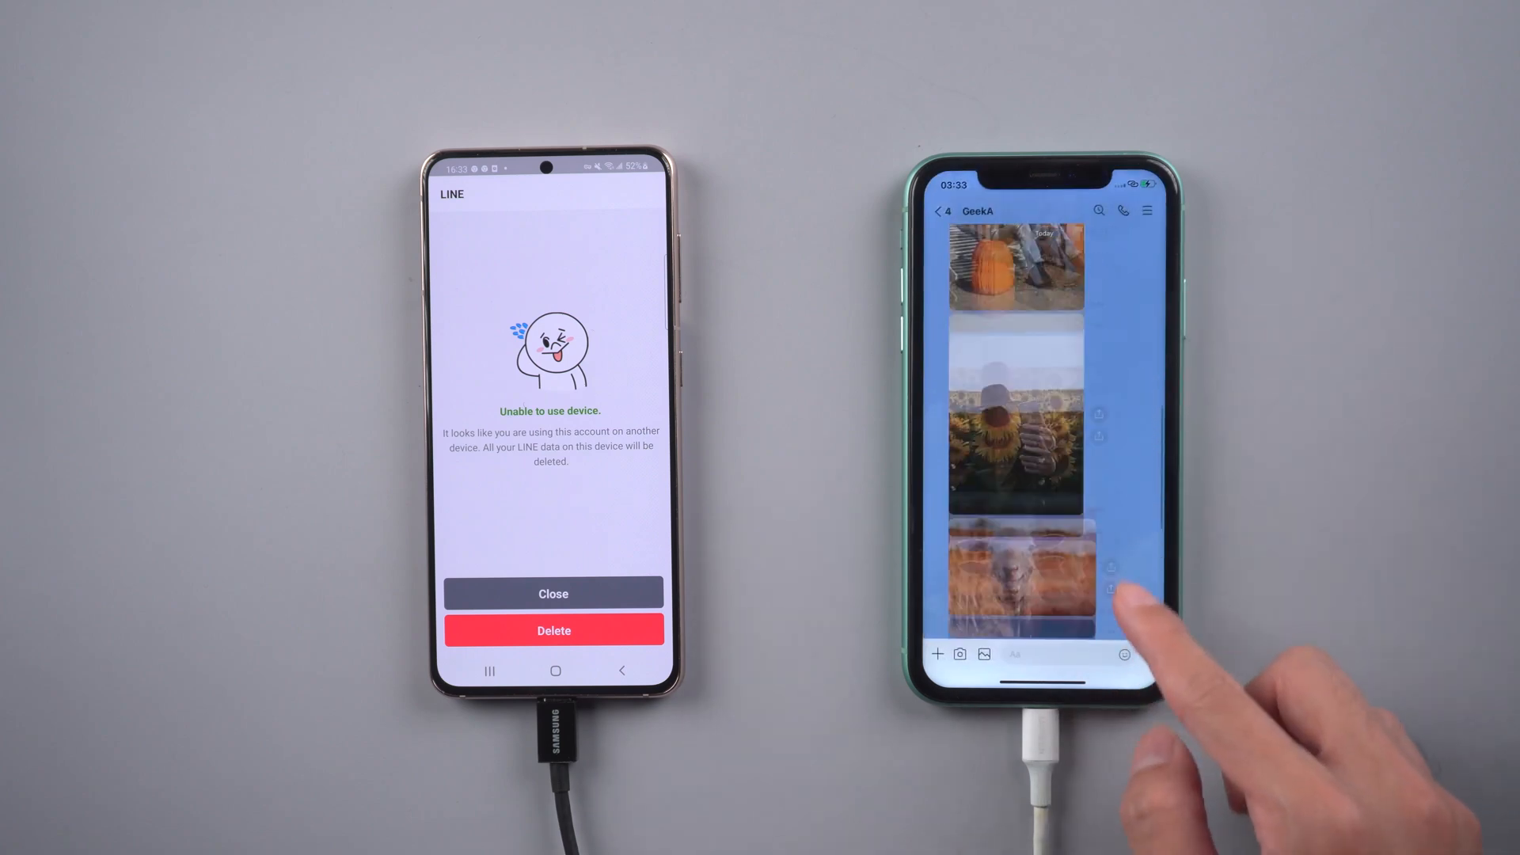
click(936, 211)
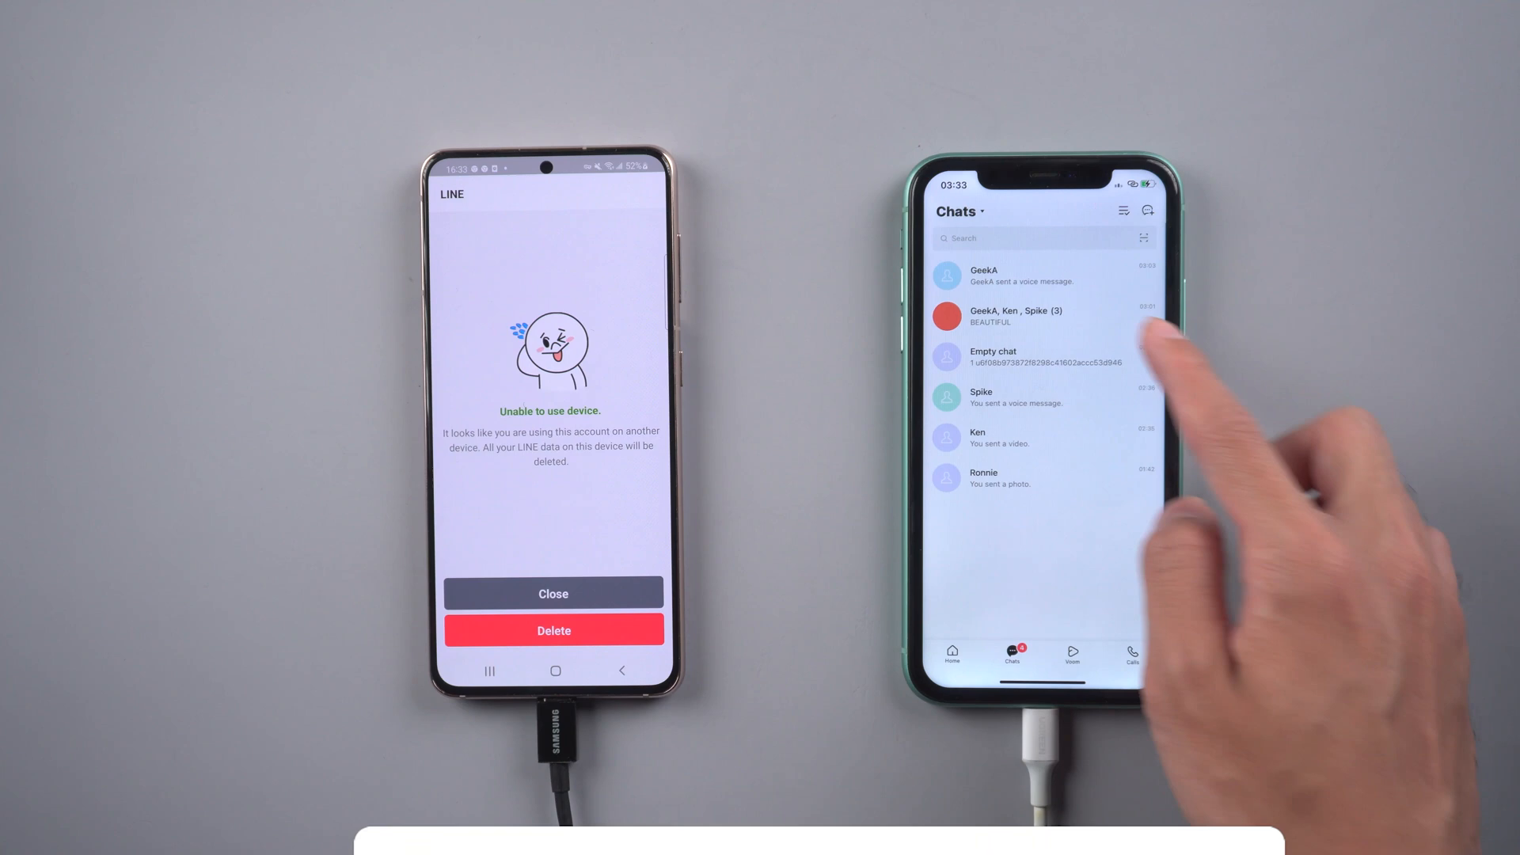
click(1013, 316)
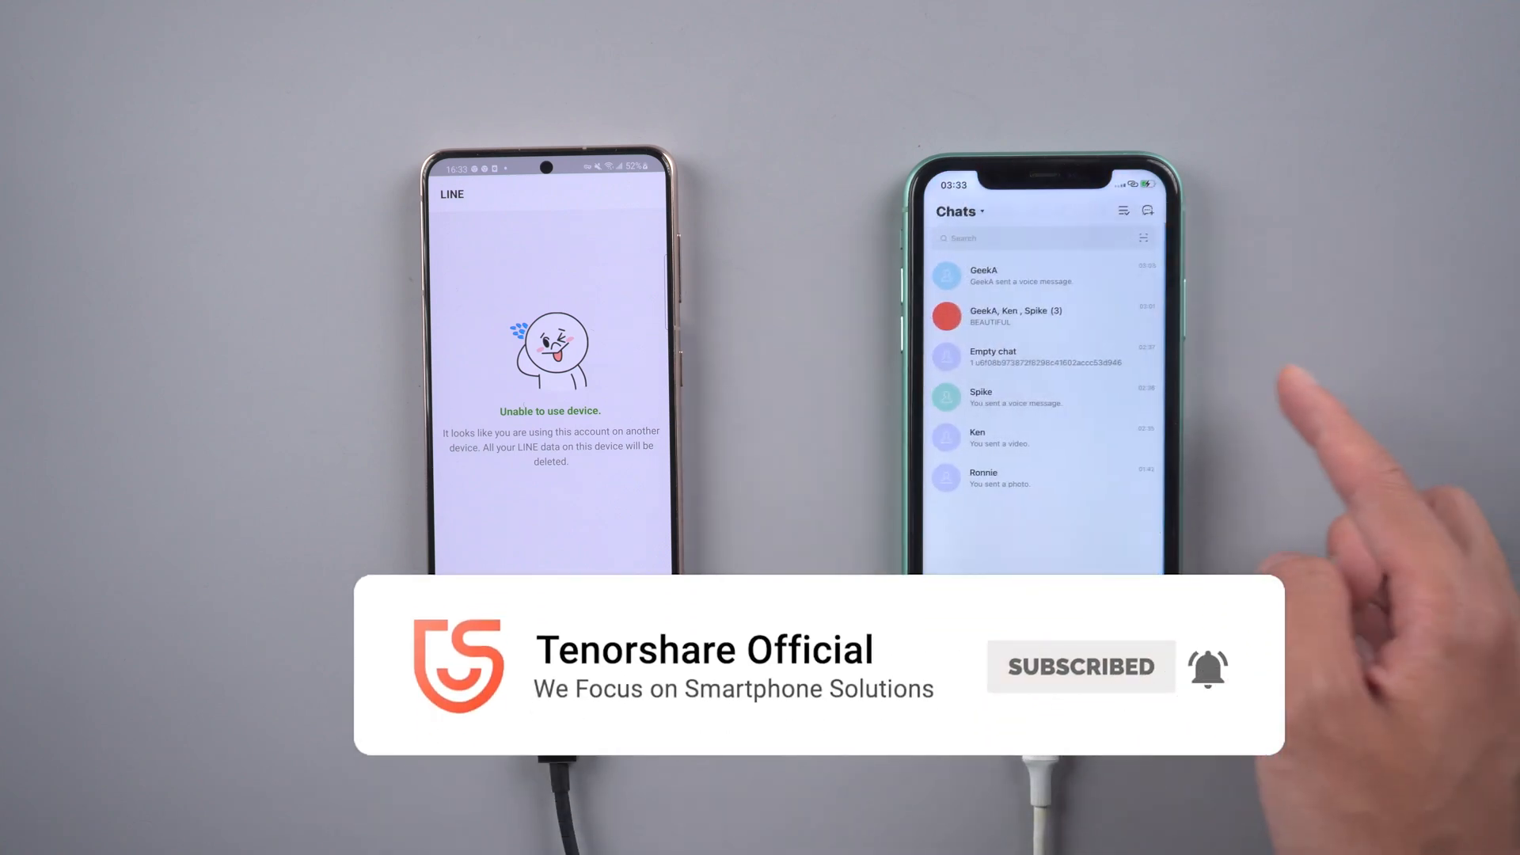
click(992, 356)
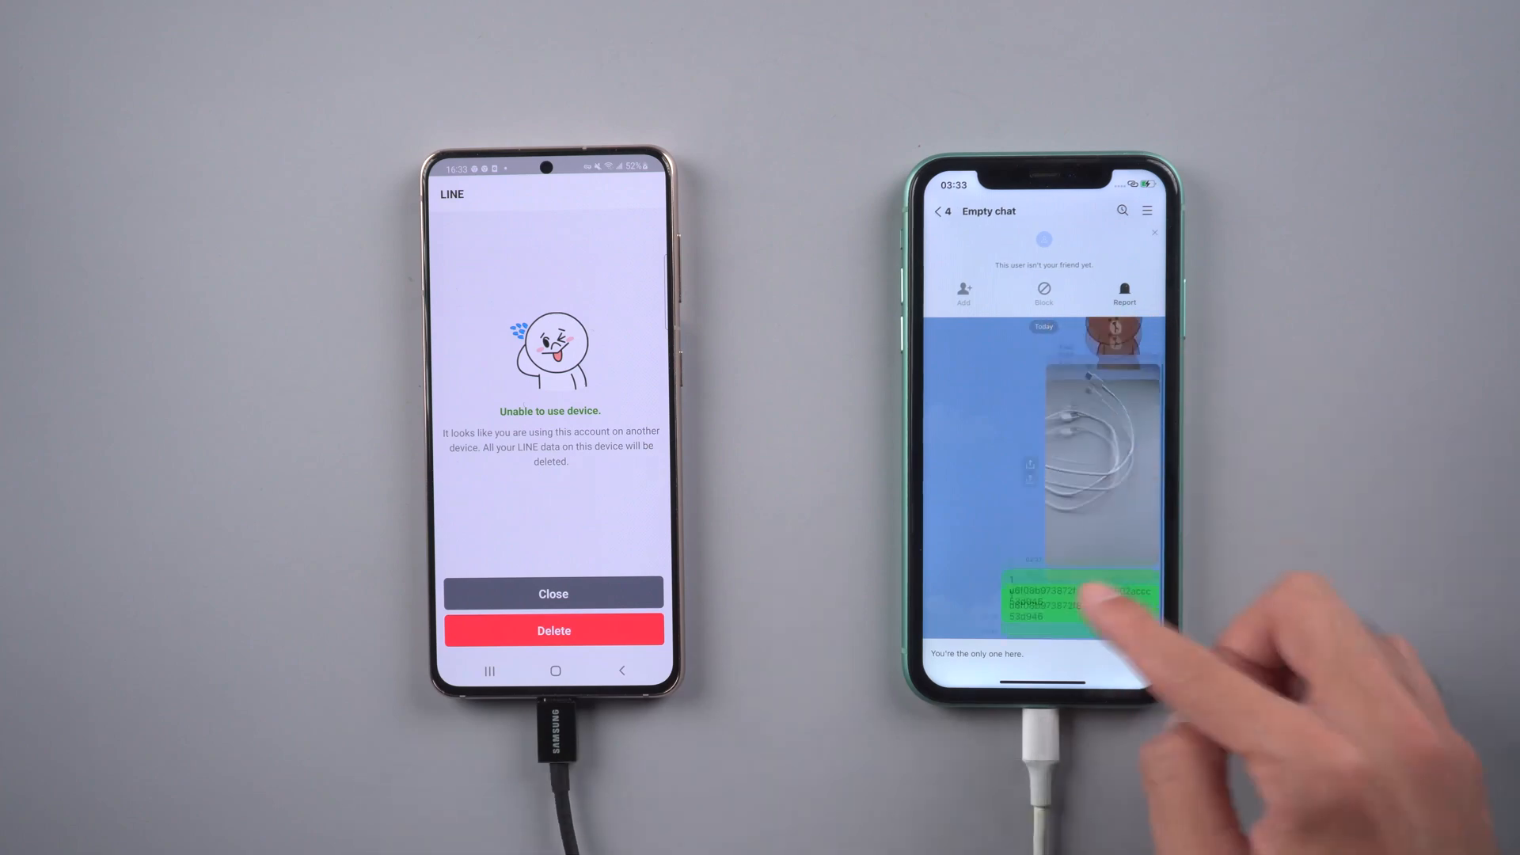